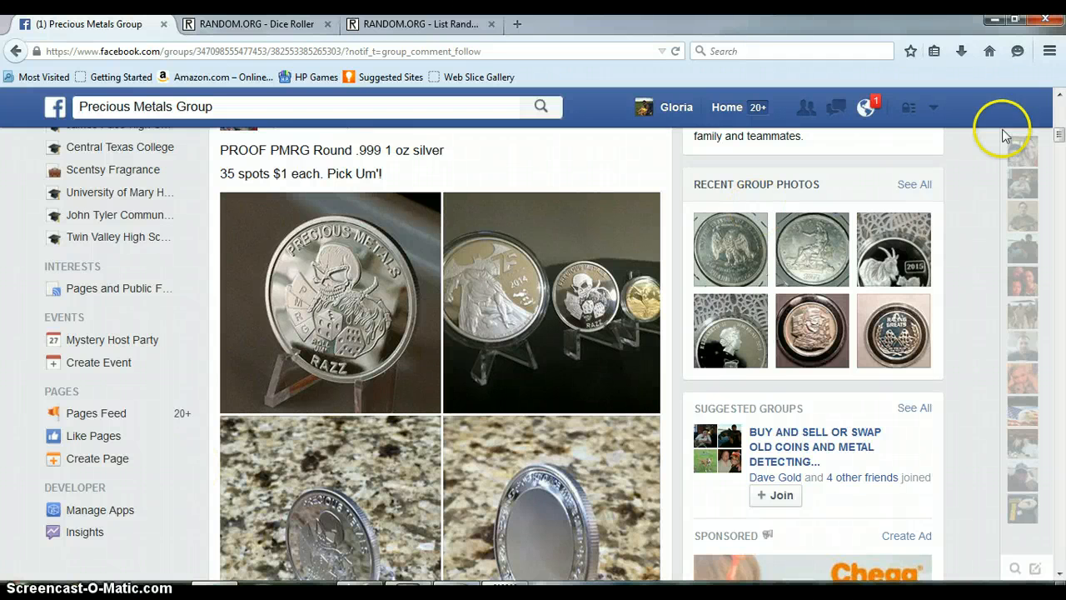
Select and copy raffle spots 1–35 with their buyers from the thread, reading to the latest replies.
scroll("down", 3)
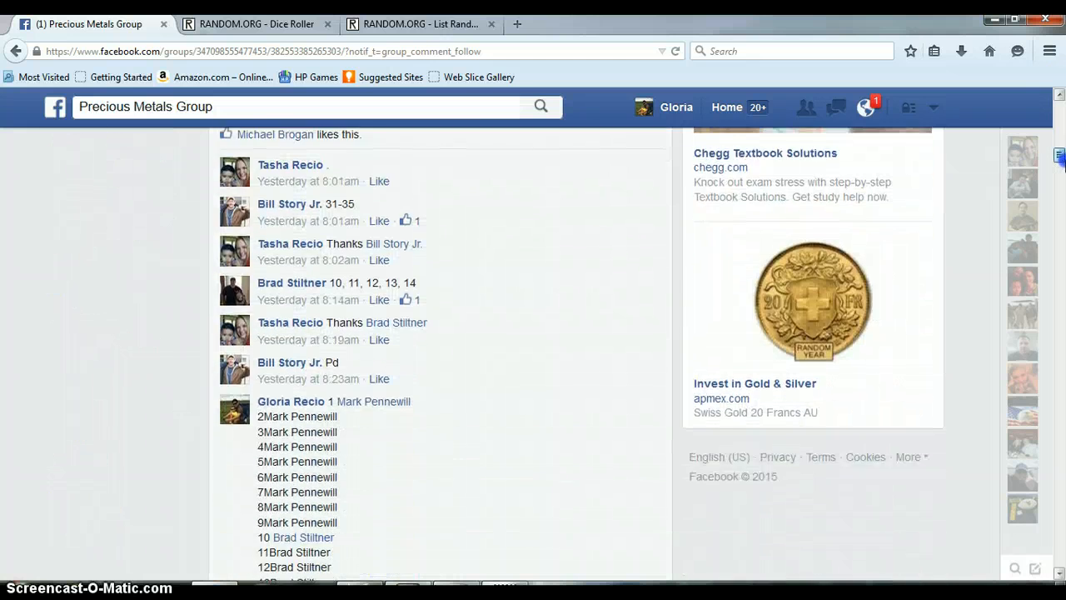
scroll("down", 3)
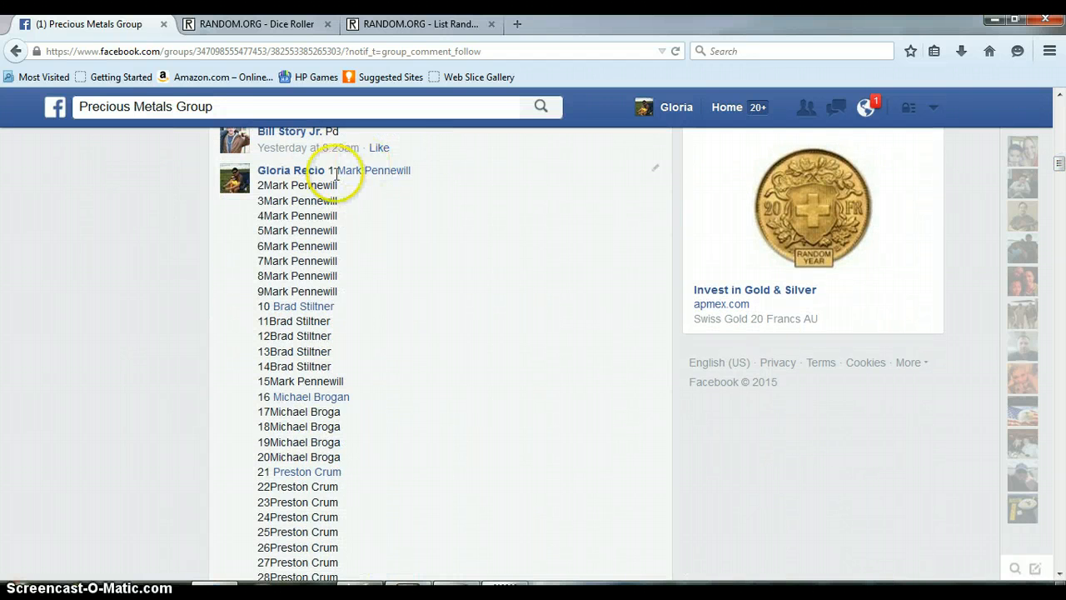
left_click_drag(331, 155, 337, 574)
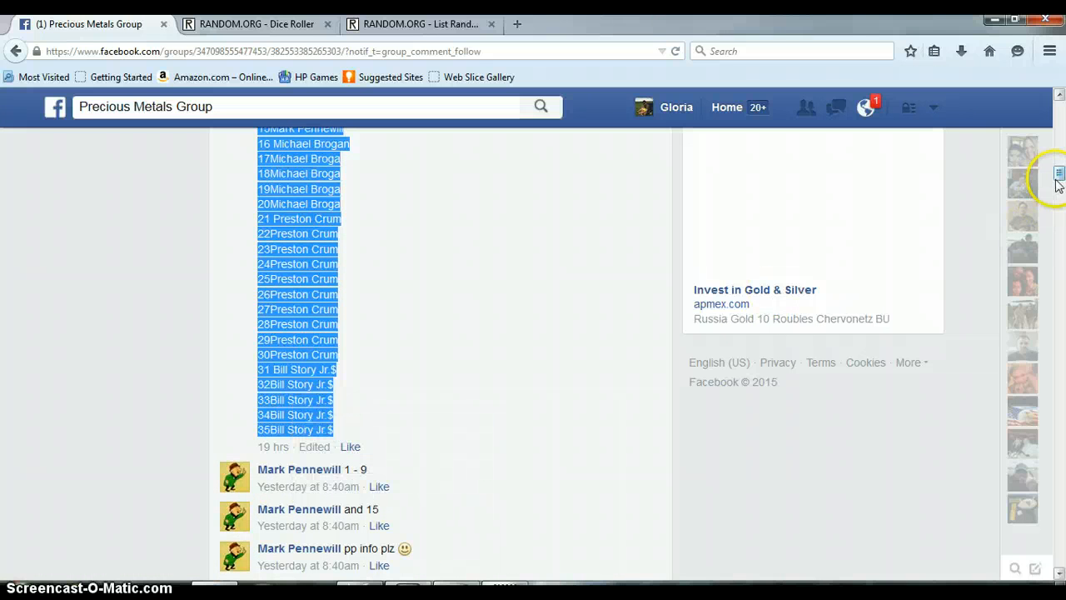
scroll("down", 3)
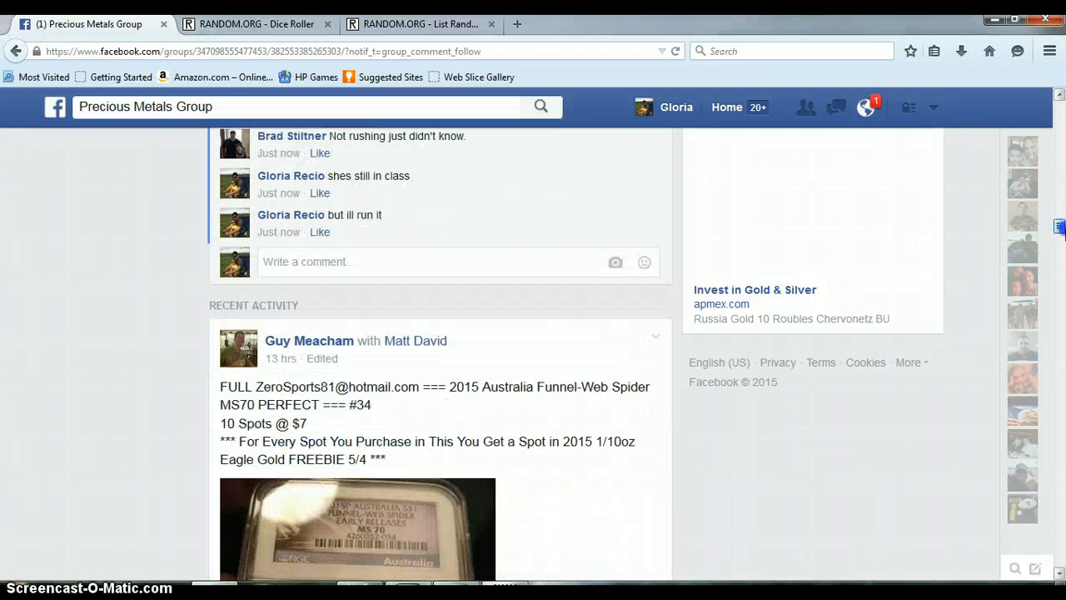
Check the taskbar clock: Thursday, April 23, 2015, about 11:54 AM.
left_click(1033, 587)
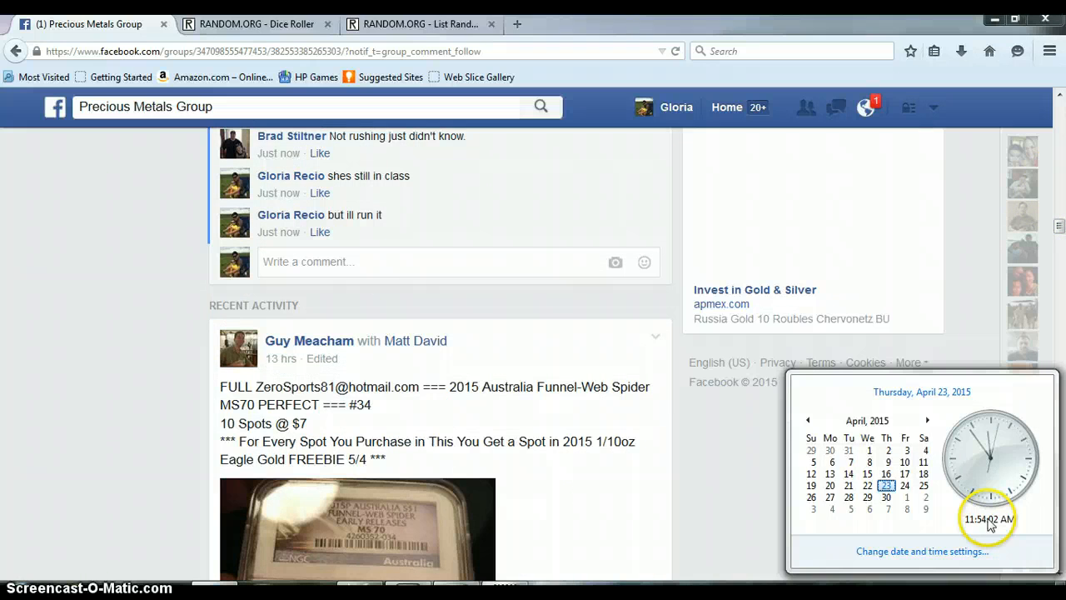
mouse_move(499, 259)
type("LIVE")
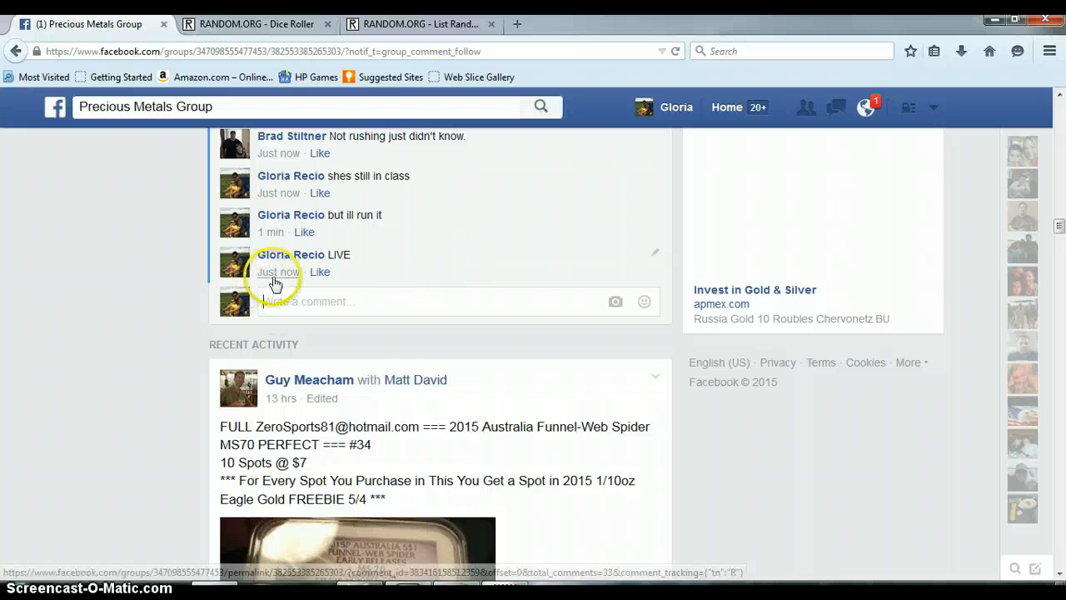
mouse_move(278, 272)
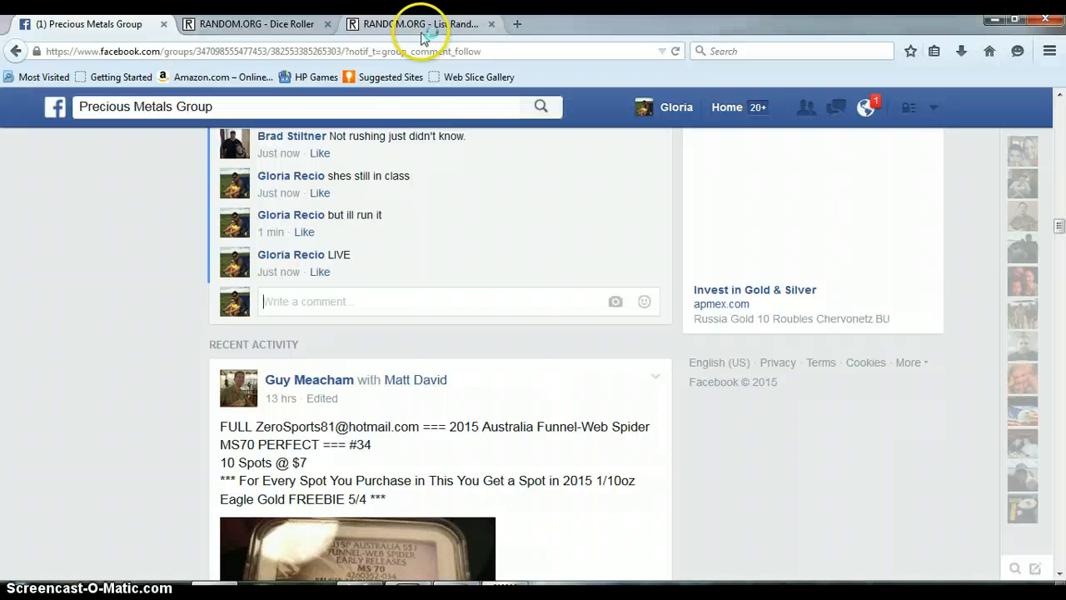
Paste the 35-entry raffle roster into RANDOM.ORG's List Randomizer items box.
left_click(420, 23)
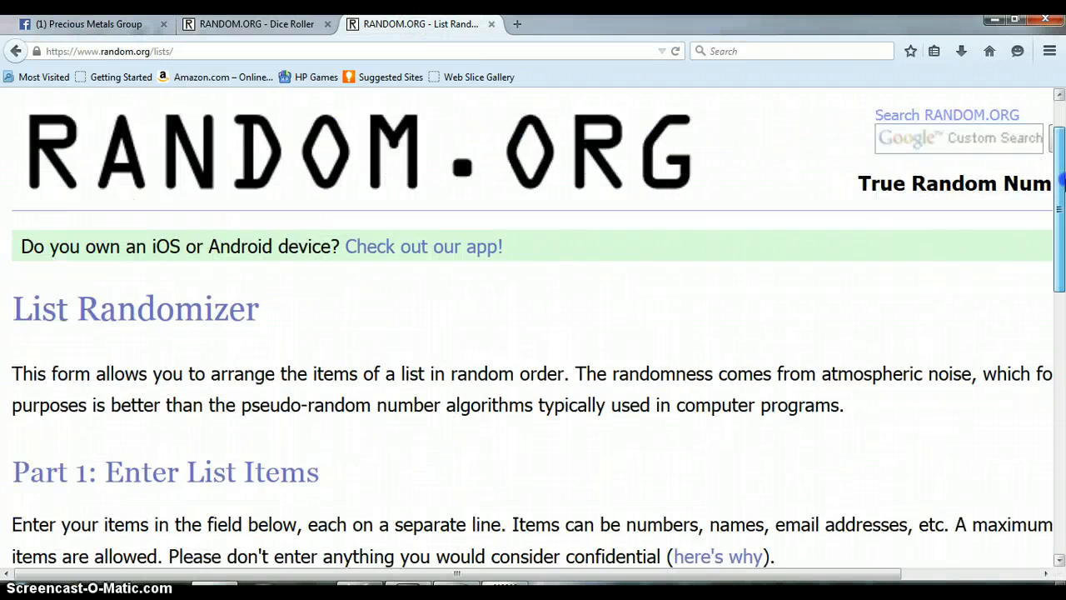
right_click(515, 319)
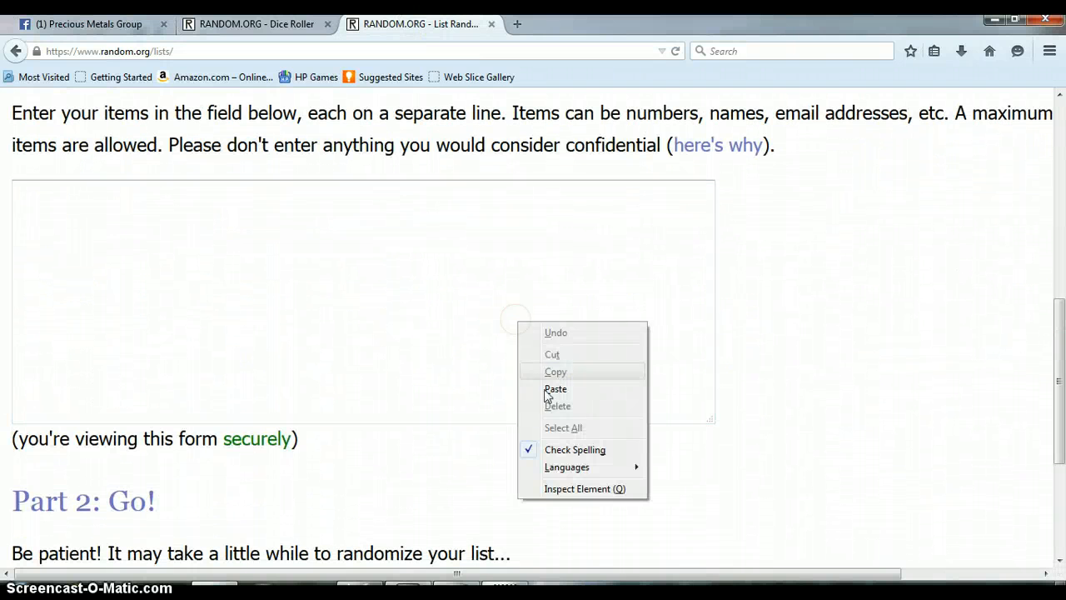
left_click(555, 389)
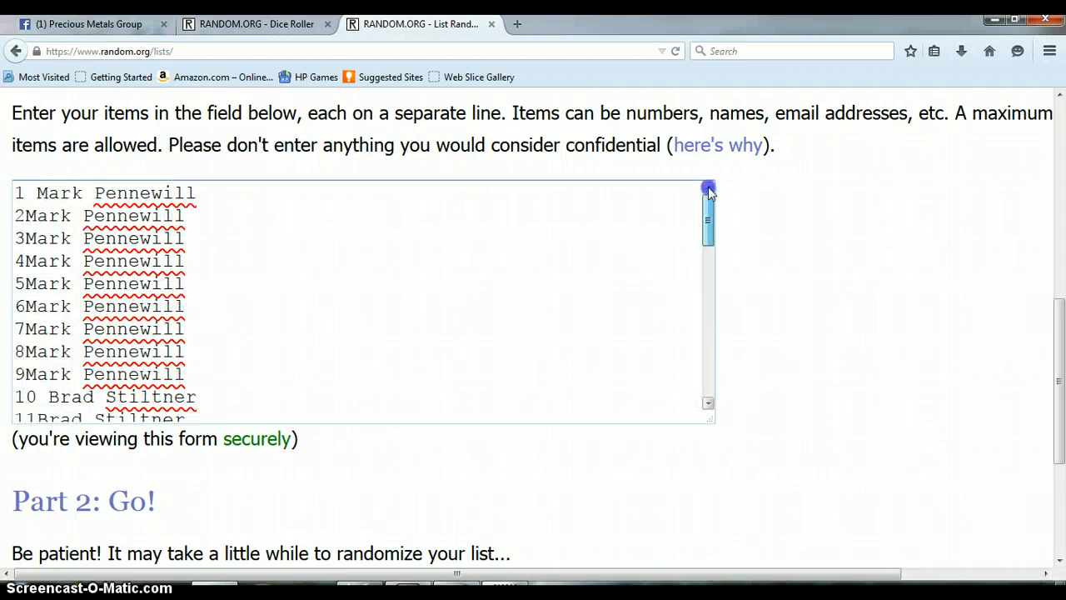
left_click(87, 23)
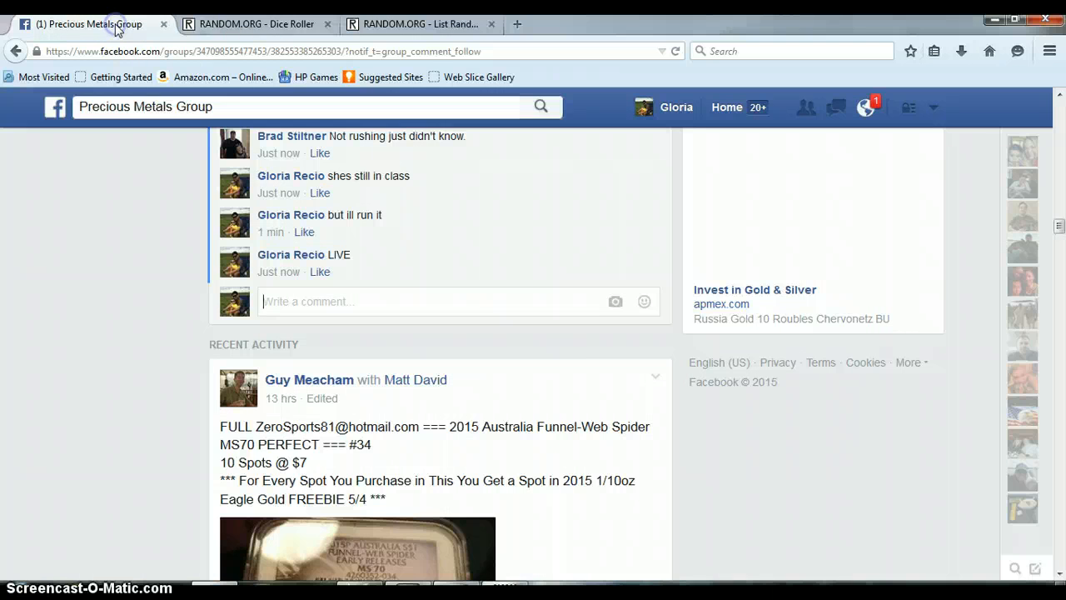
left_click(257, 23)
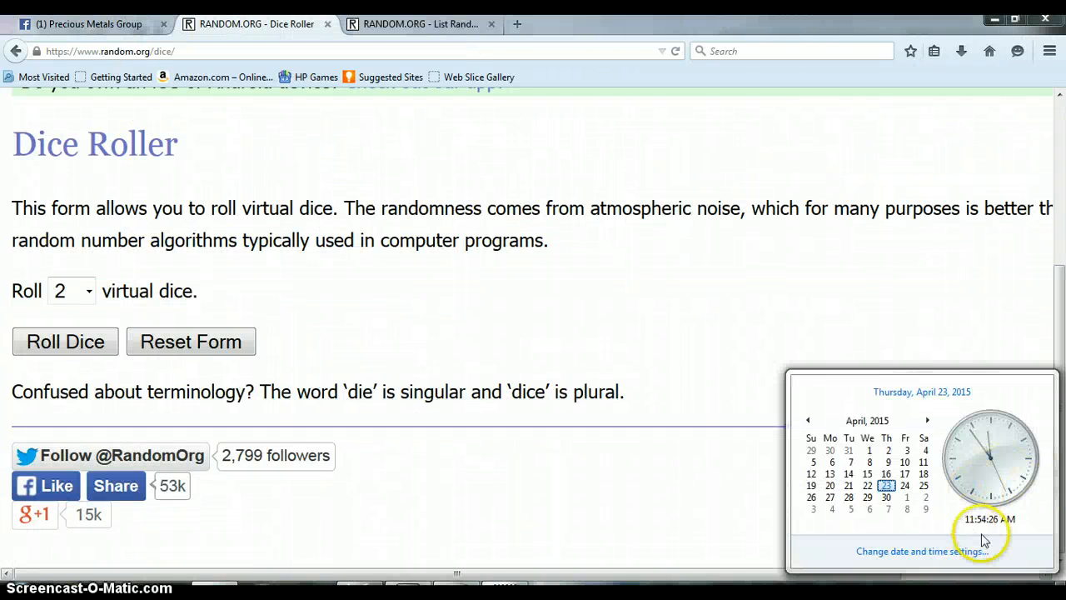
mouse_move(79, 414)
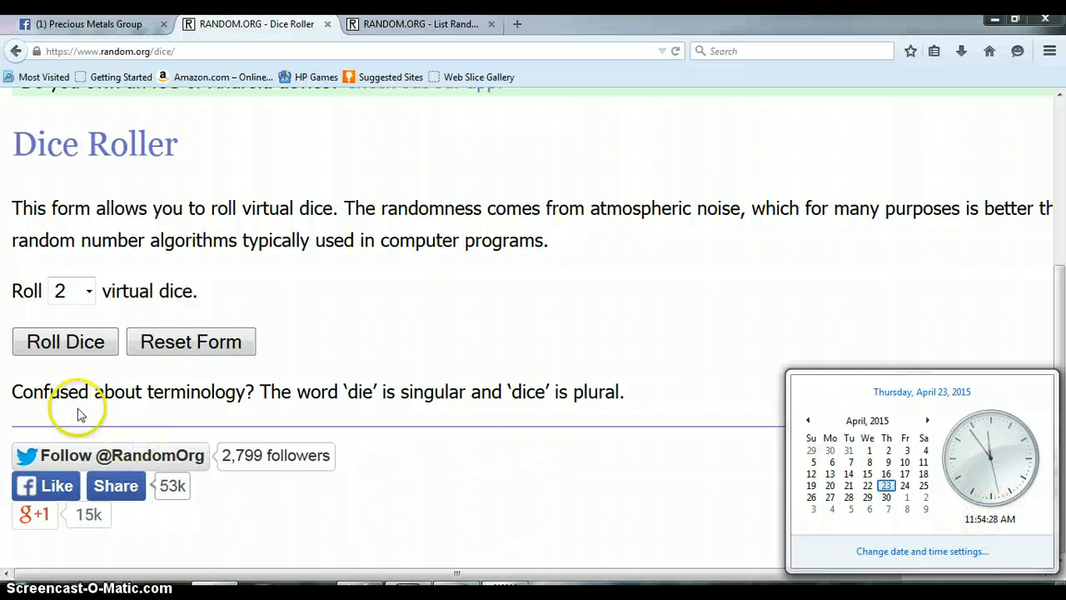
Roll two dice on RANDOM.ORG, getting 6 and 3 for a total of 9.
left_click(65, 341)
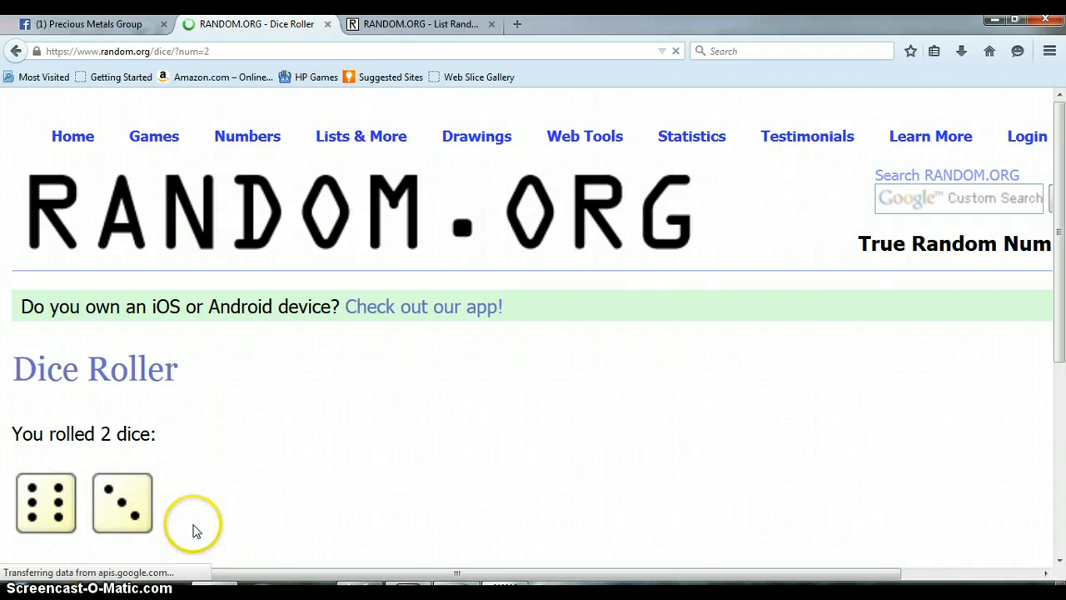
left_click(420, 23)
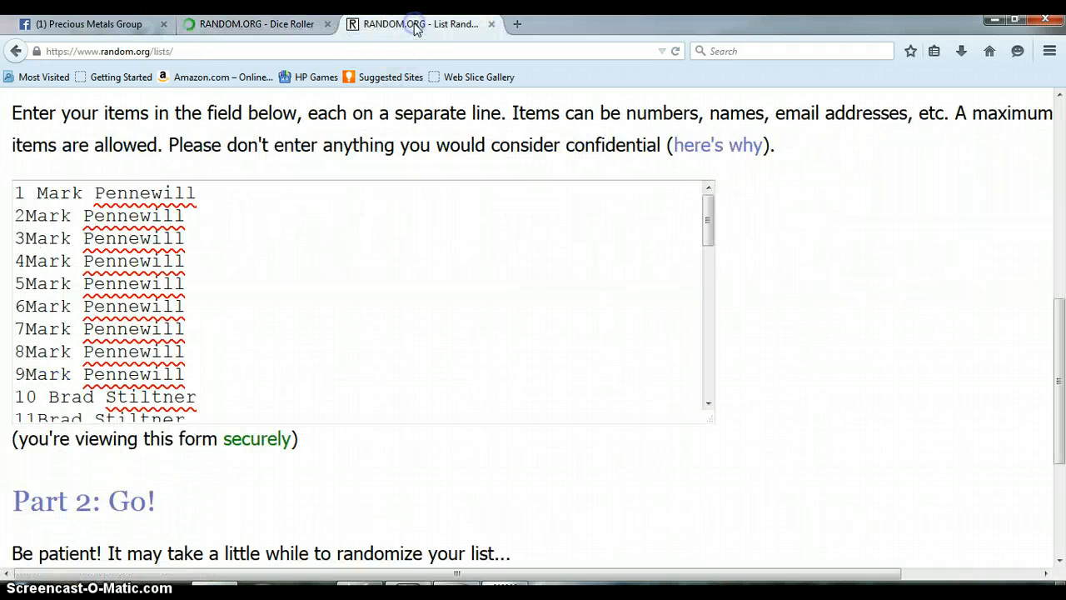
Shuffle the raffle list through its first four randomizations, checking each new order.
scroll("down", 3)
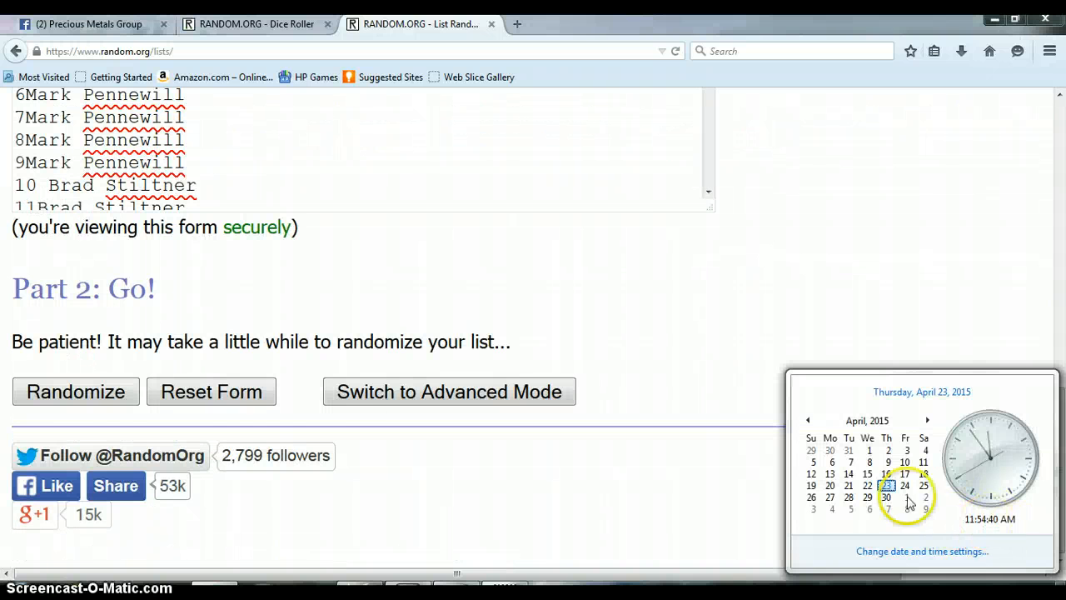
left_click(76, 392)
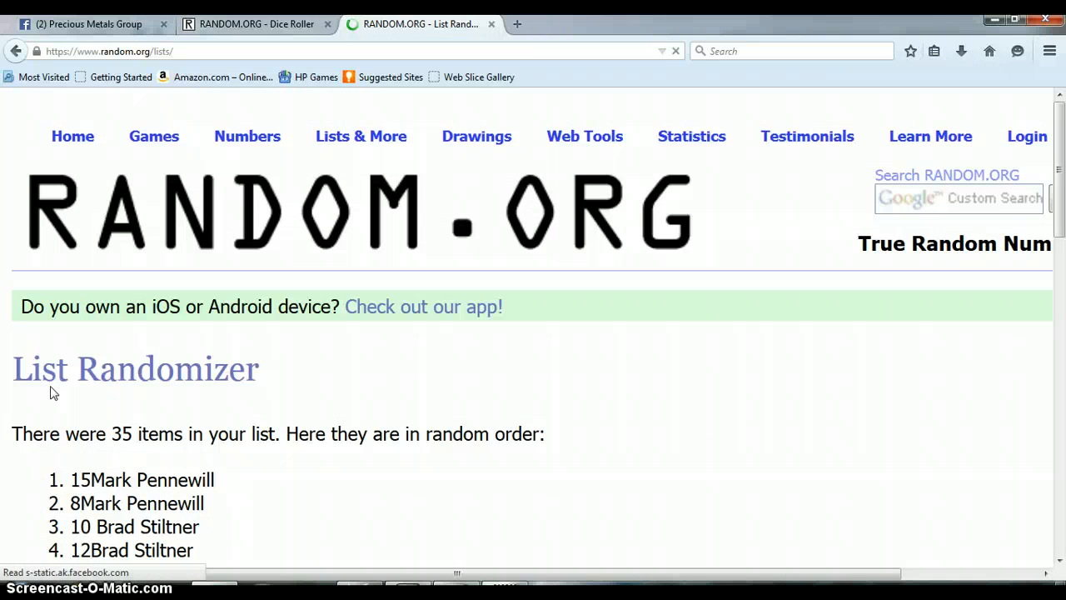
scroll("down", 3)
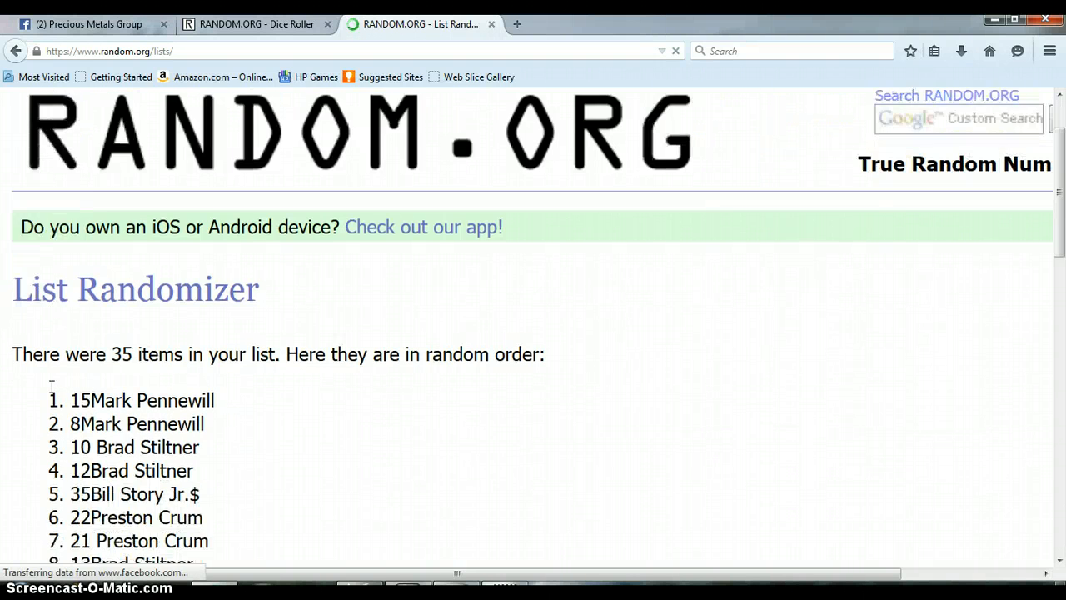
scroll("down", 3)
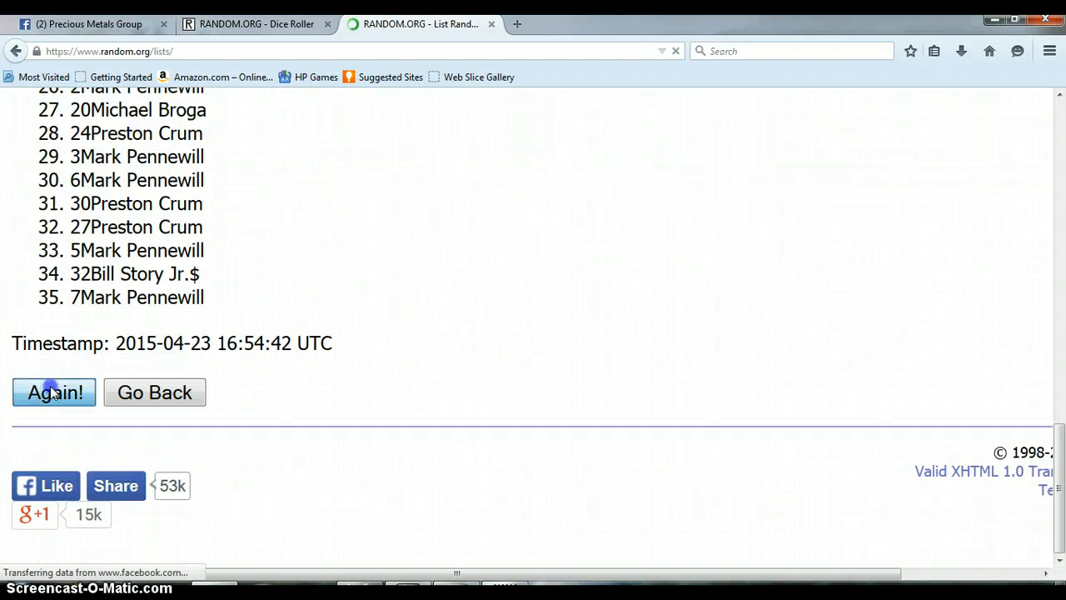
left_click(54, 393)
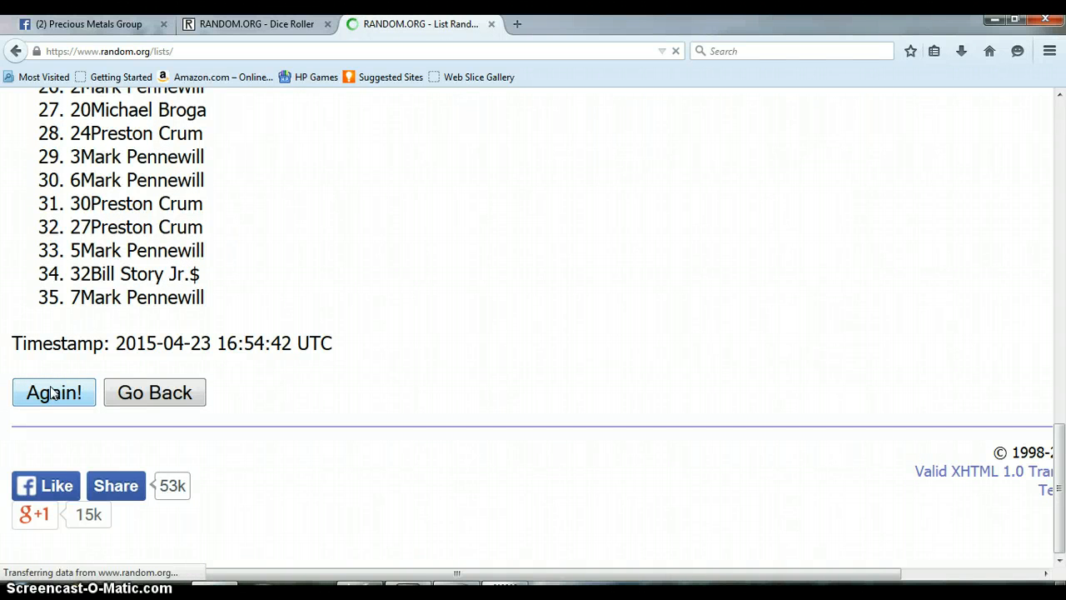
left_click(54, 392)
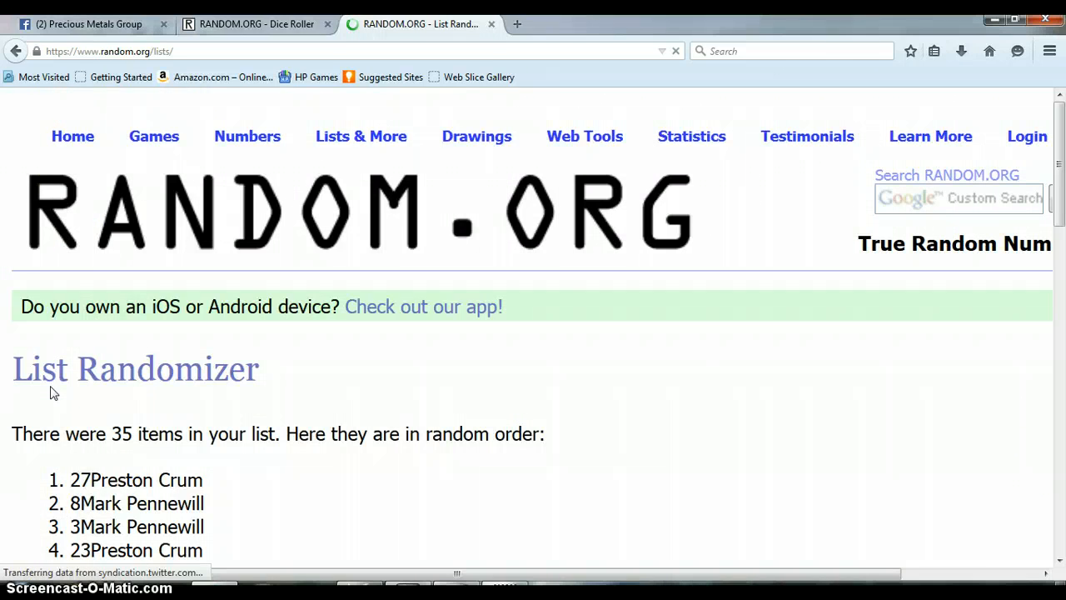
scroll("down", 3)
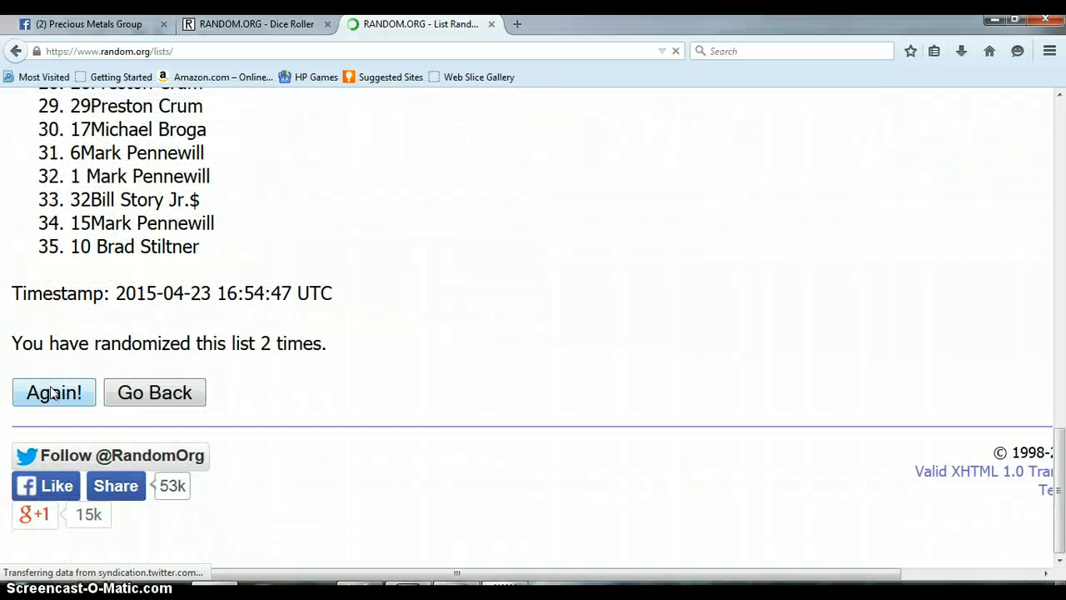
left_click(53, 392)
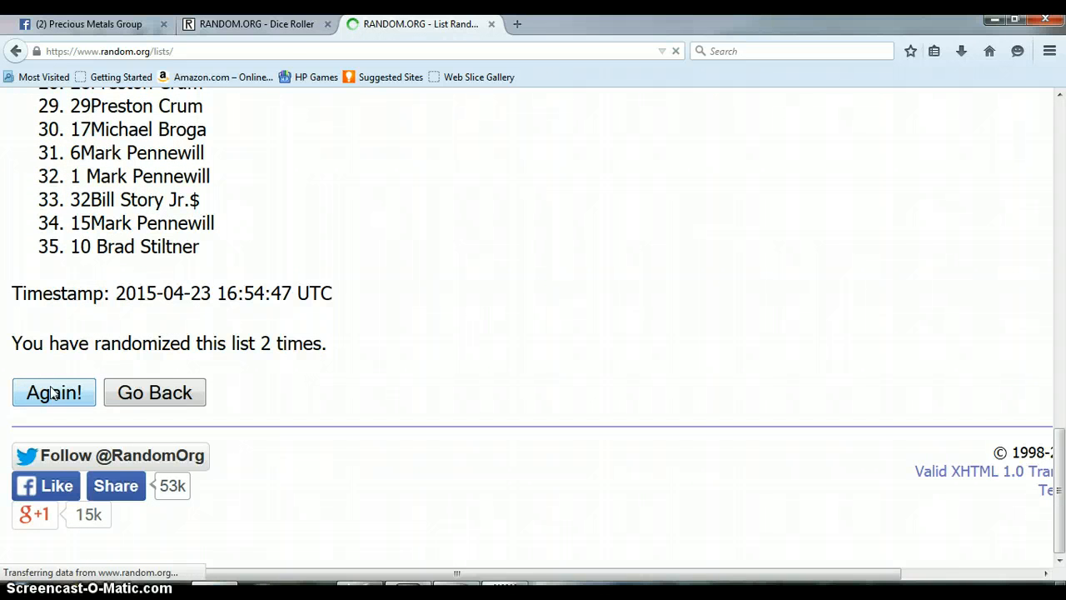
left_click(55, 393)
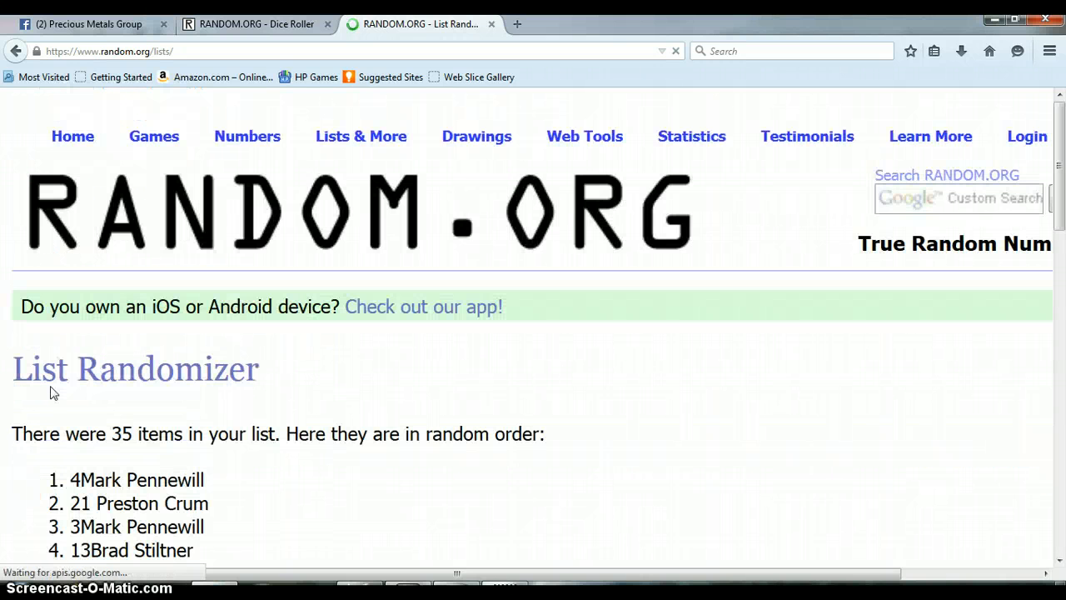
scroll("down", 3)
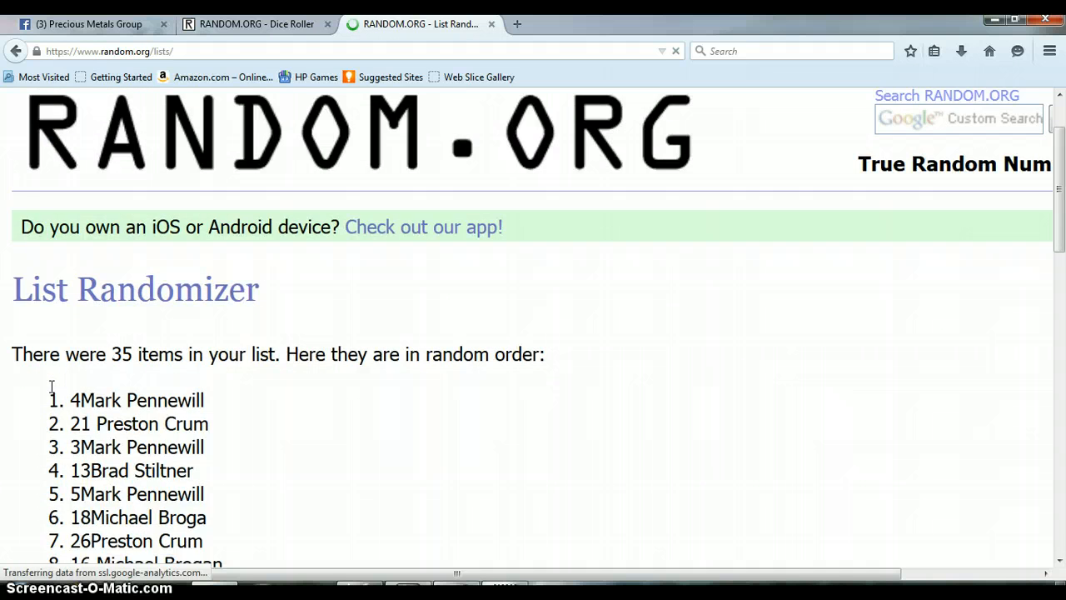
scroll("down", 3)
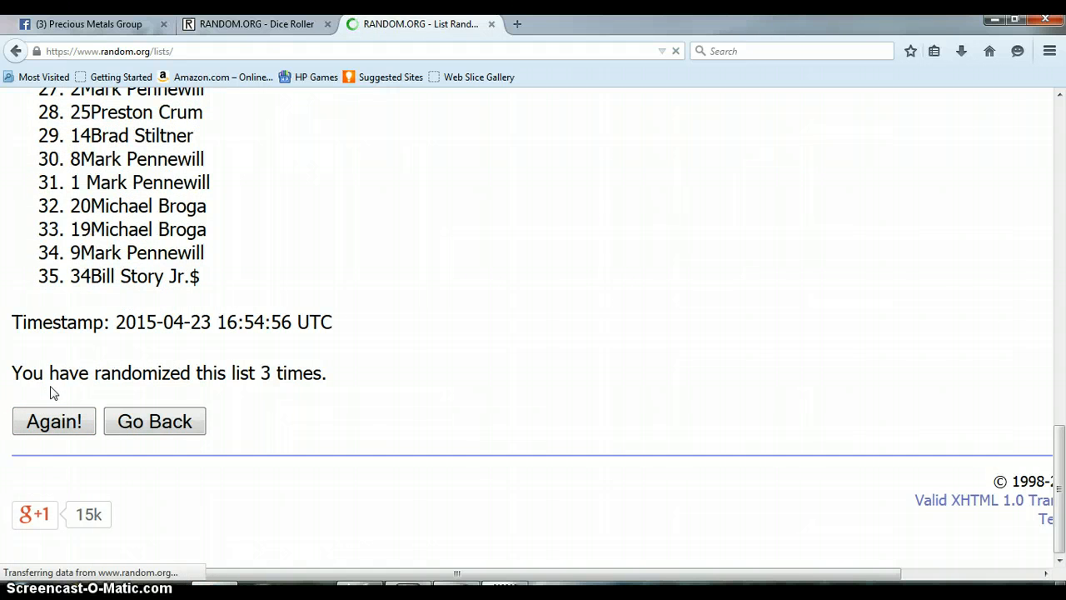
left_click(53, 421)
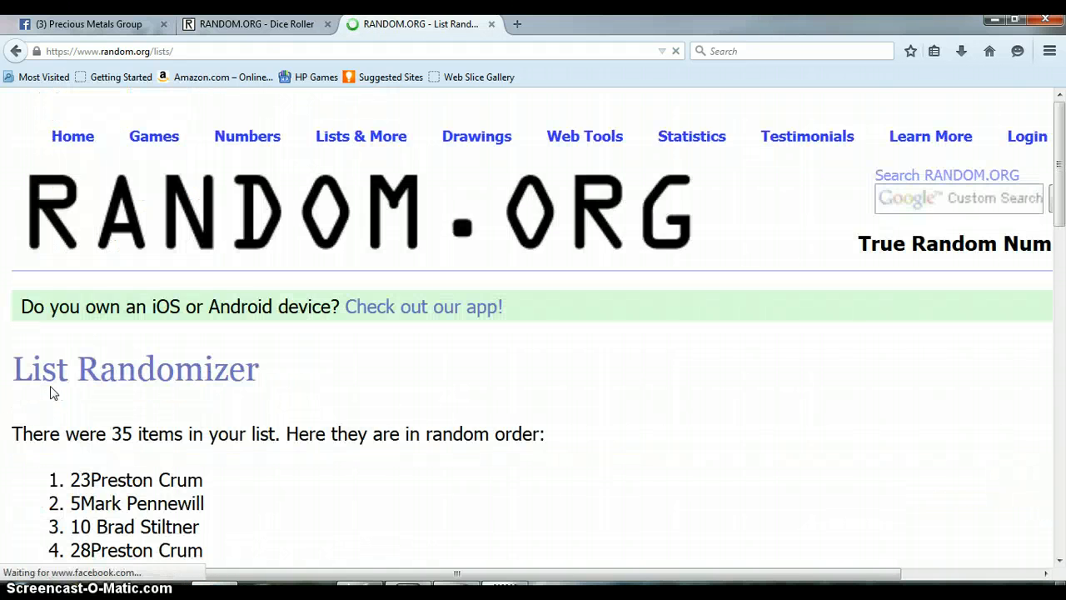
scroll("down", 3)
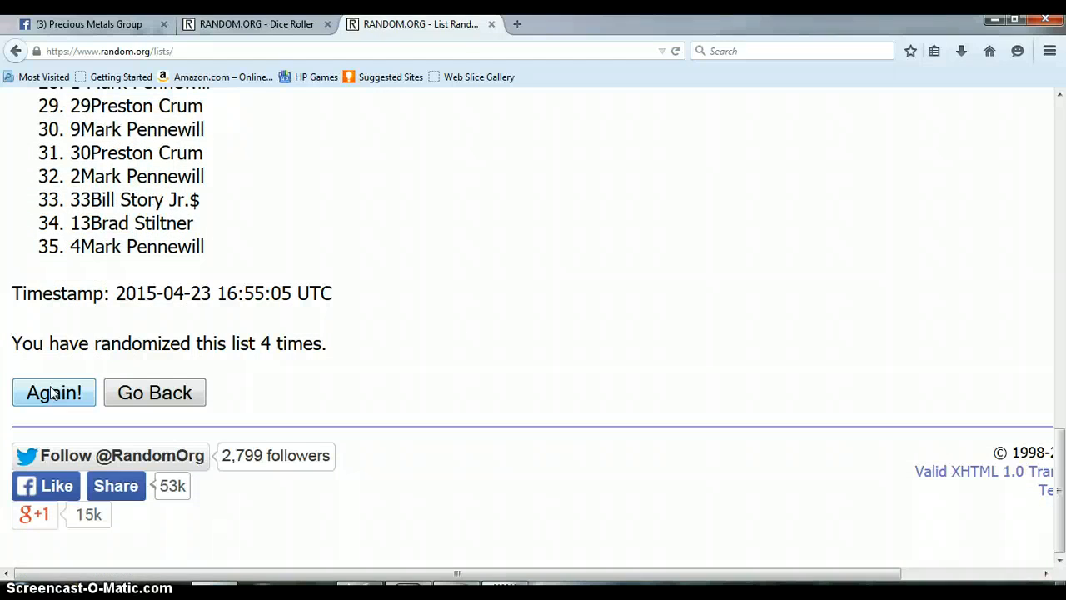
left_click(54, 392)
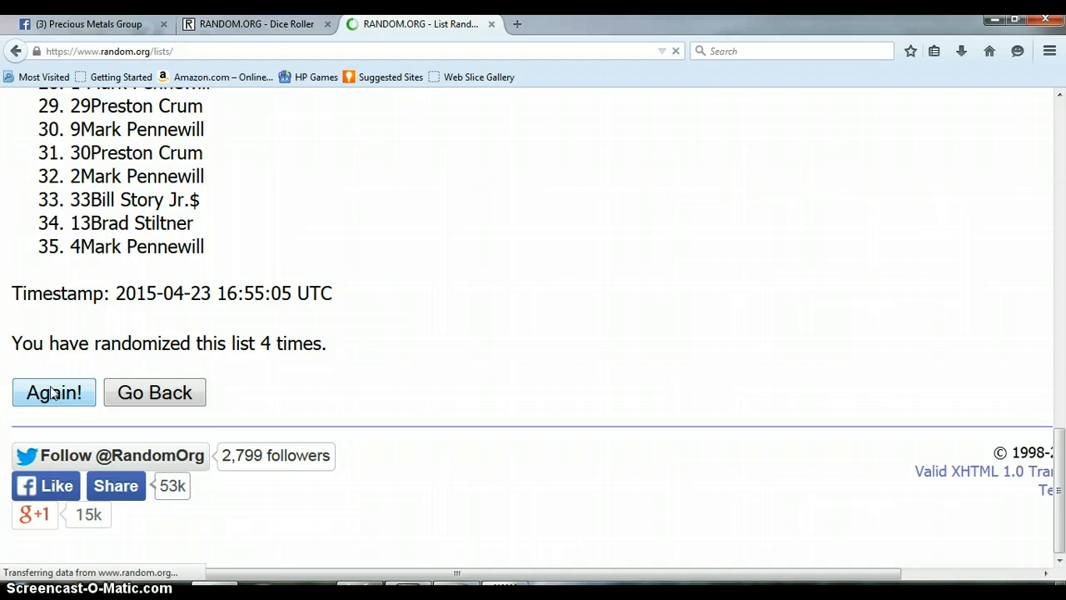
left_click(54, 392)
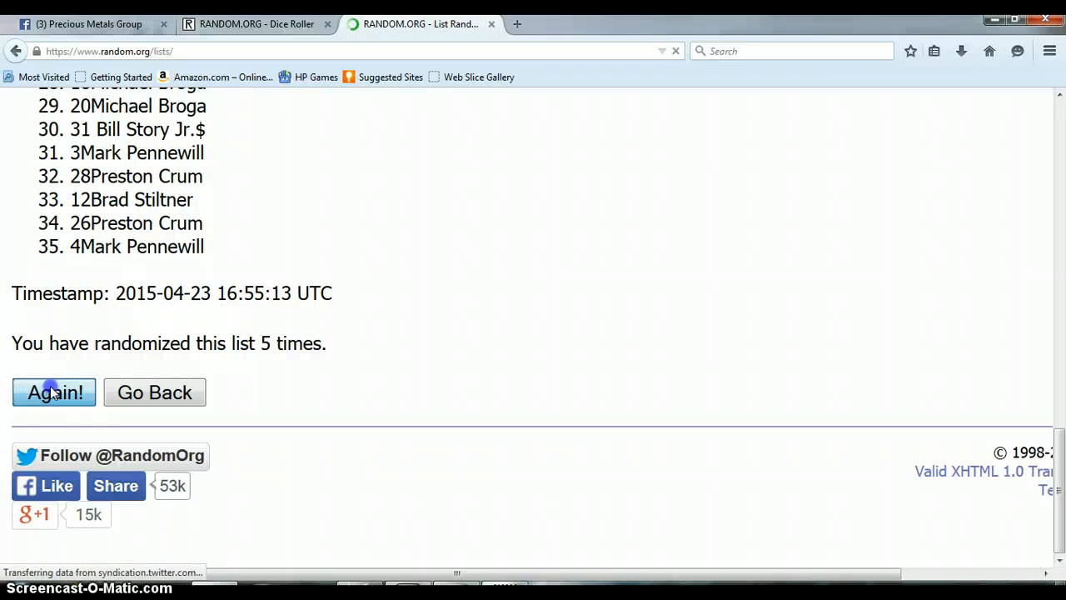
left_click(55, 393)
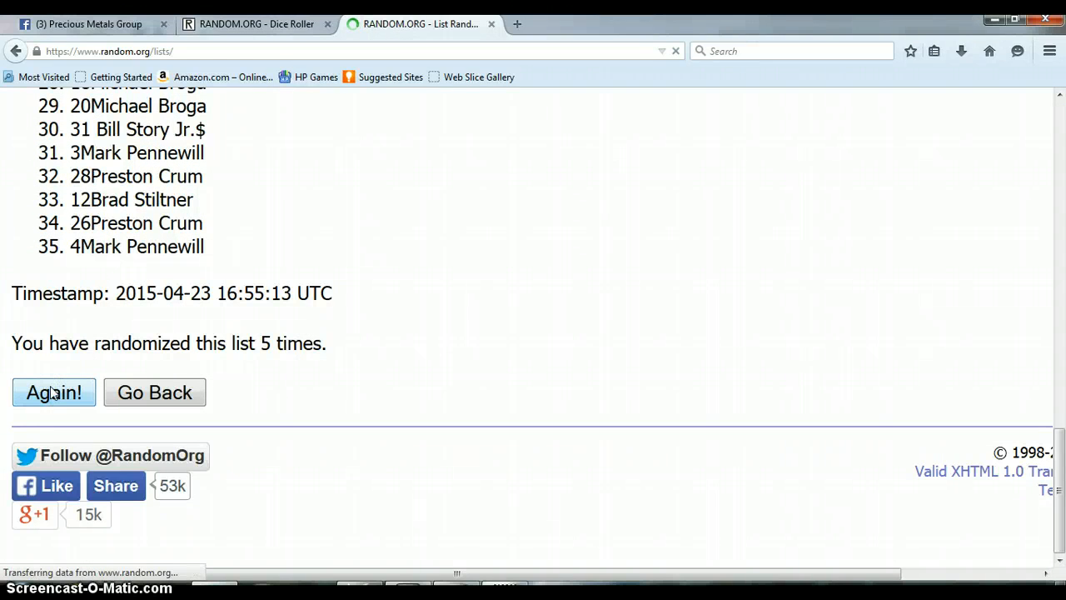
left_click(54, 392)
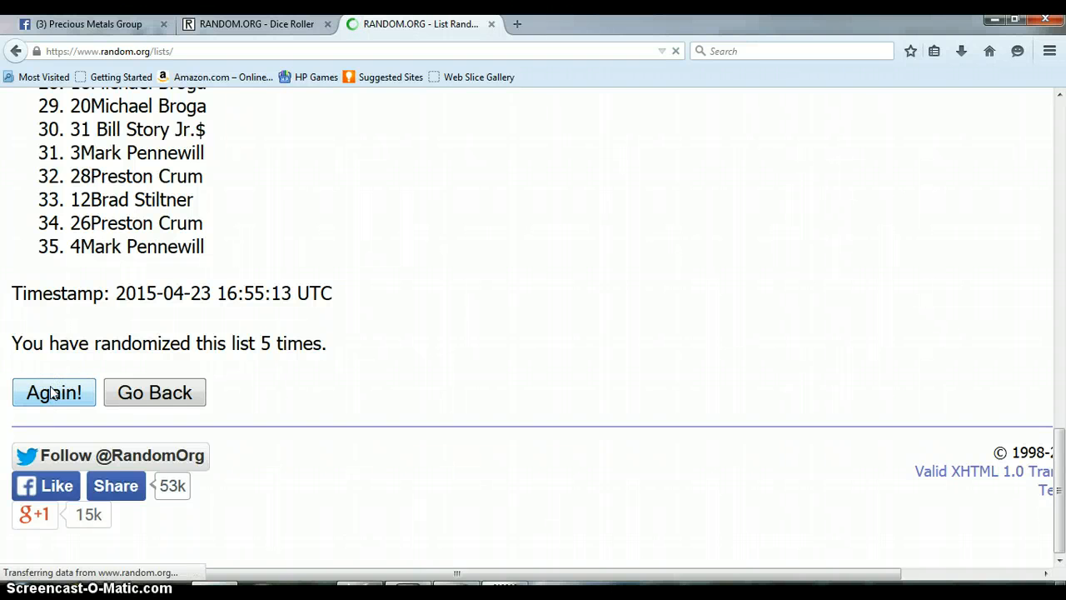
left_click(54, 393)
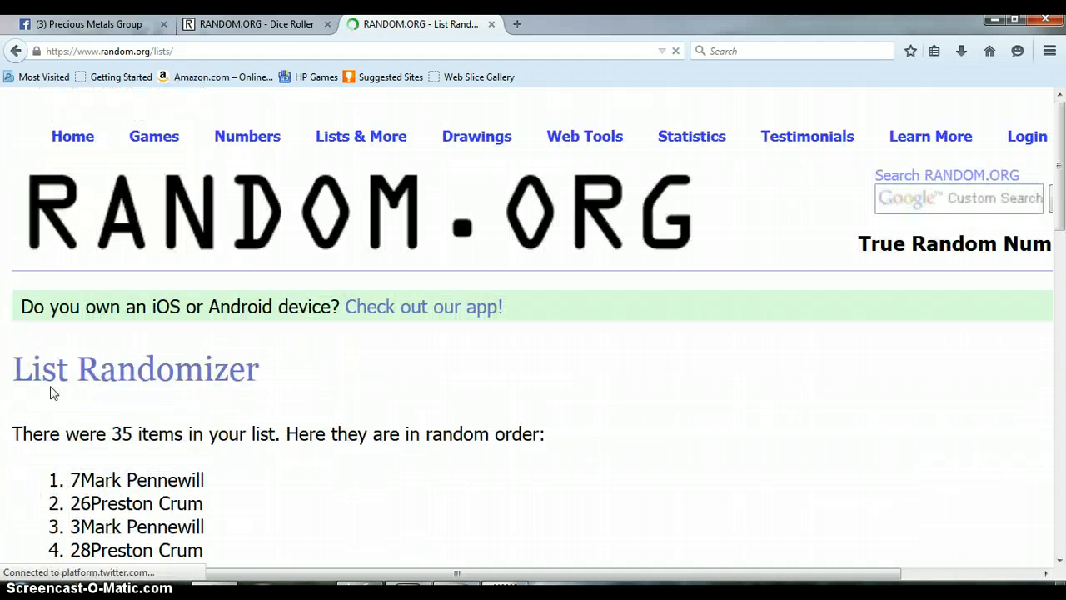
scroll("down", 3)
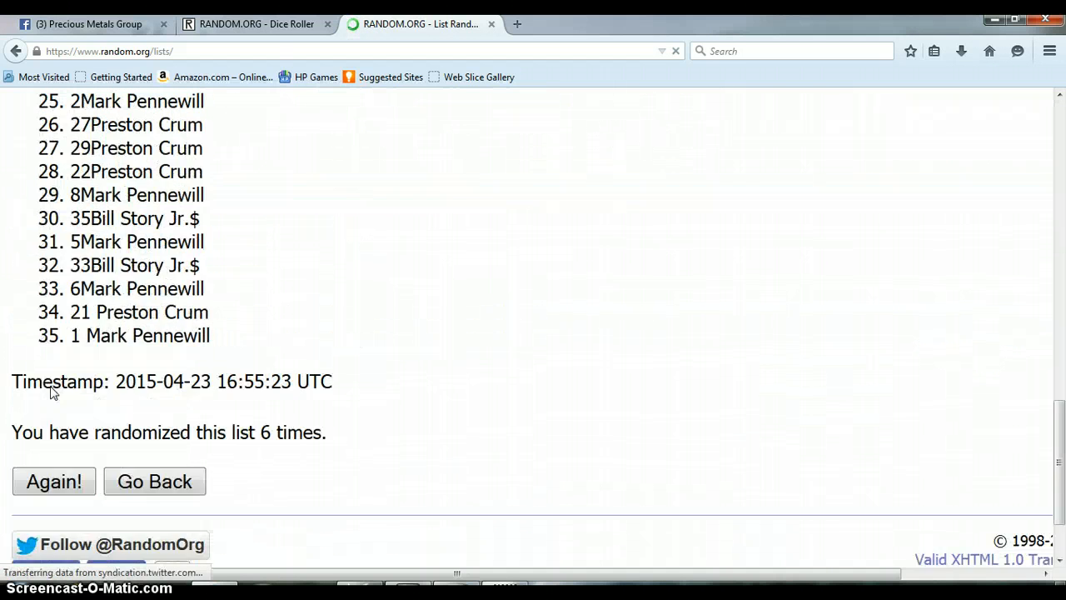
left_click(54, 393)
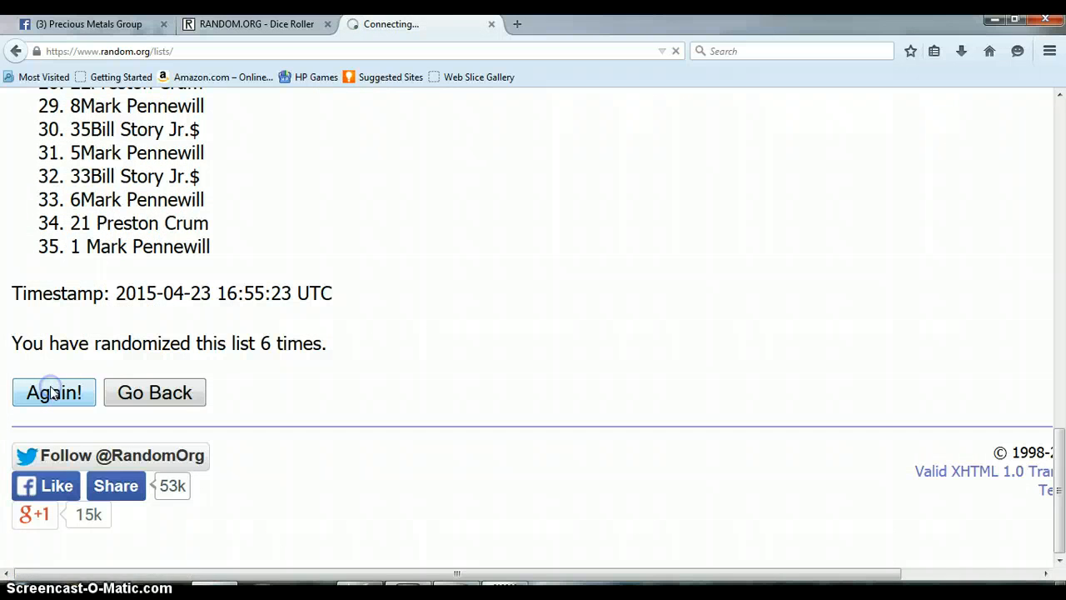
left_click(54, 392)
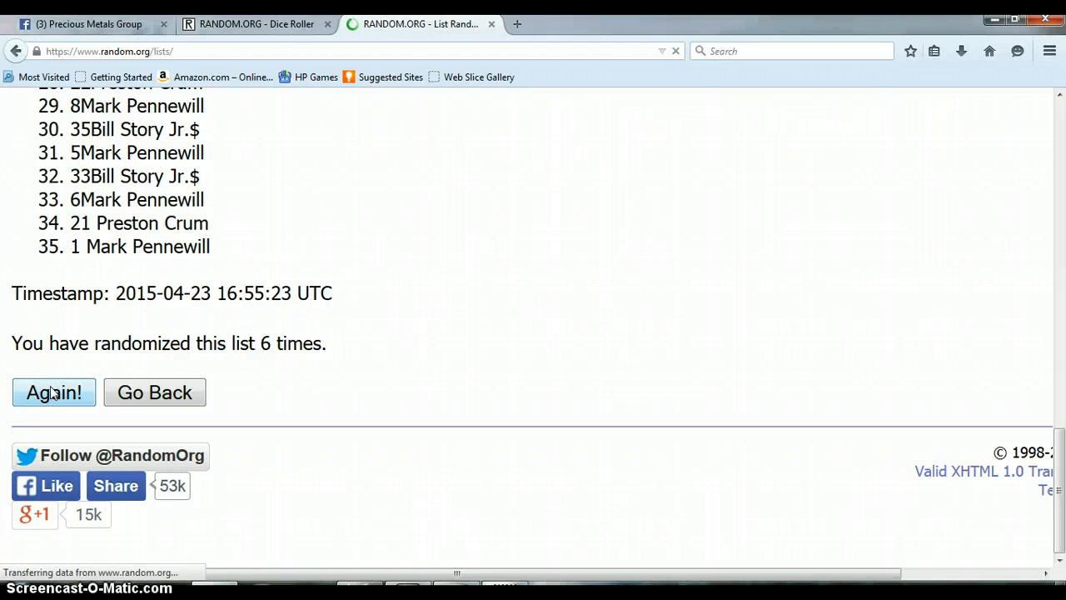
left_click(53, 393)
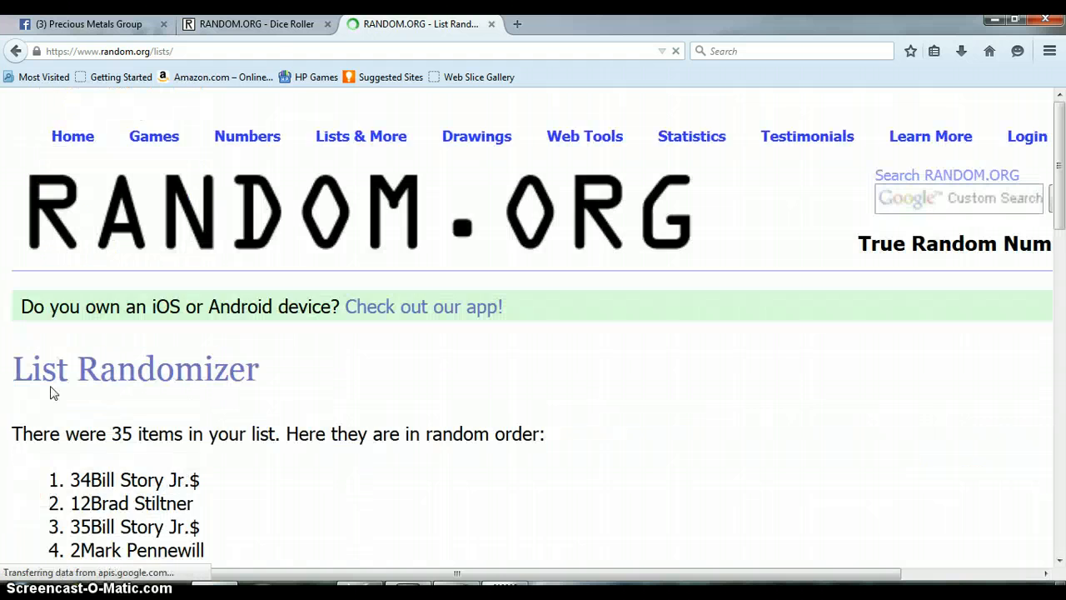
scroll("down", 3)
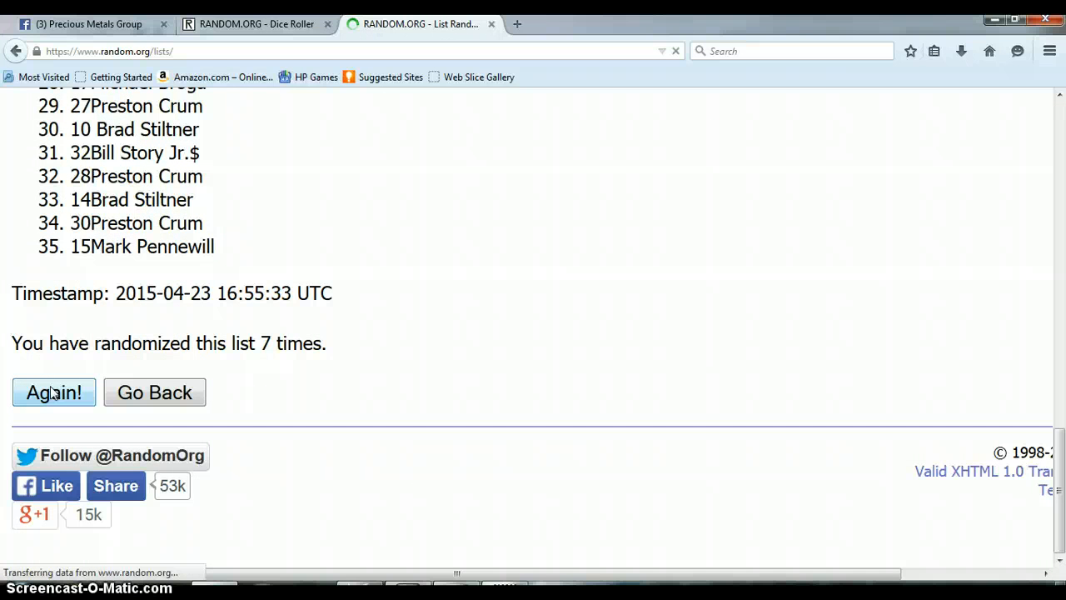
left_click(54, 393)
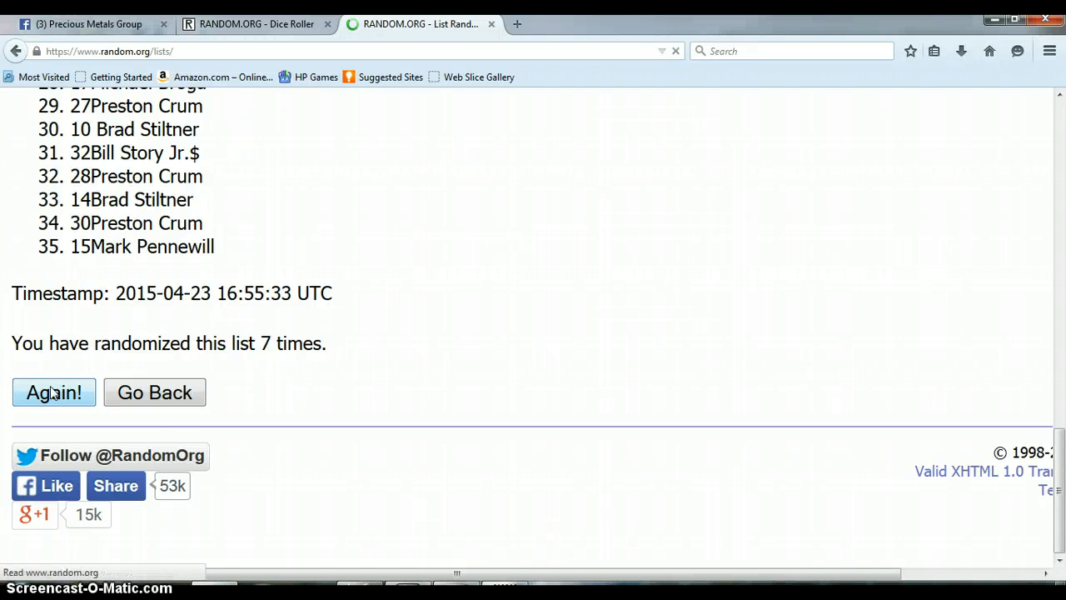
left_click(53, 393)
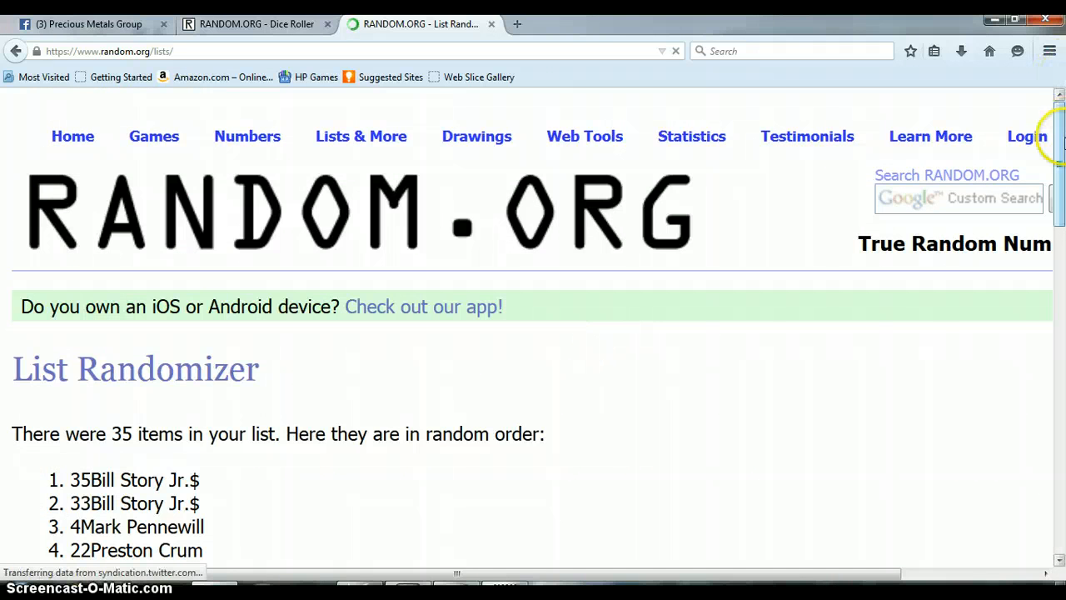
scroll("down", 3)
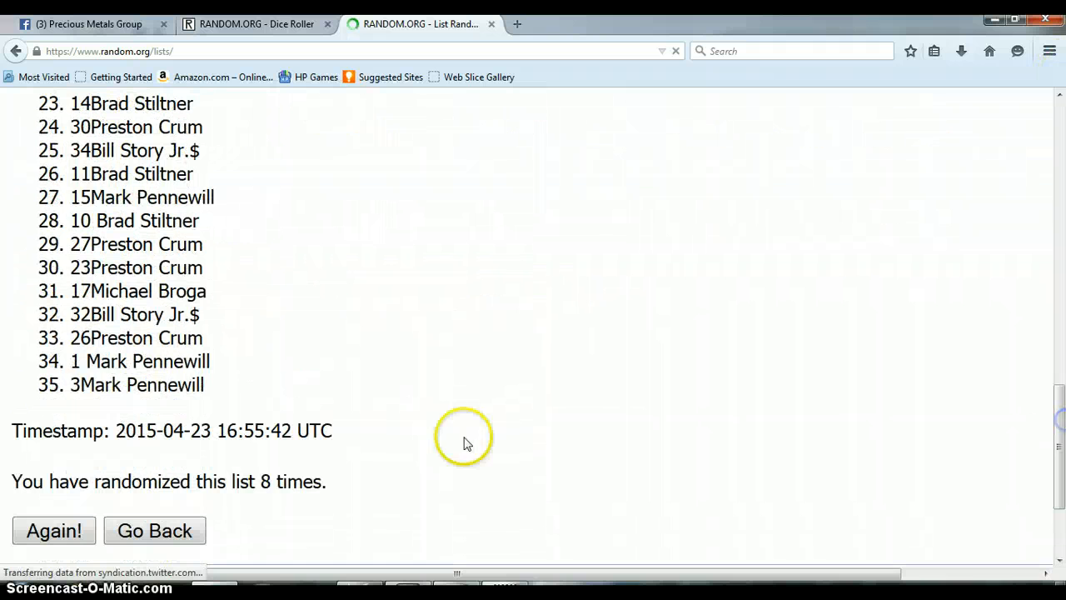
scroll("up", 3)
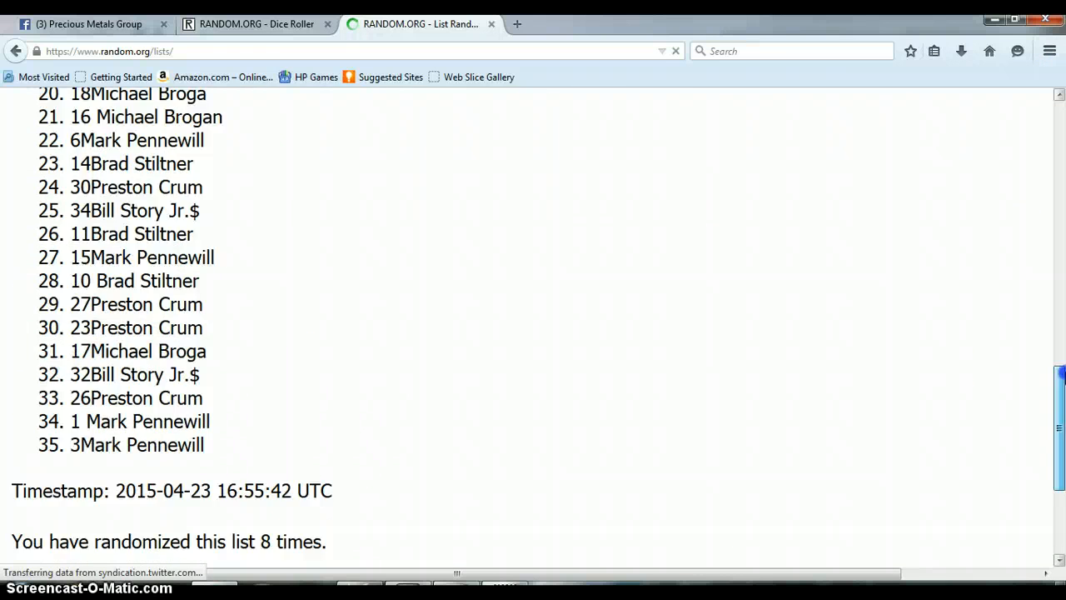
scroll("up", 3)
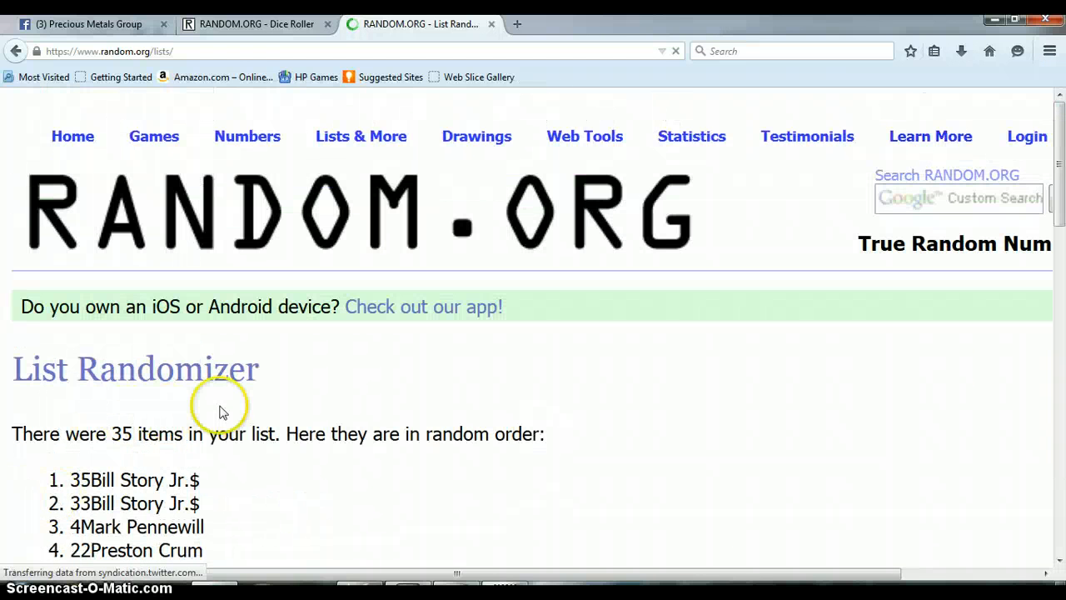
left_click(254, 23)
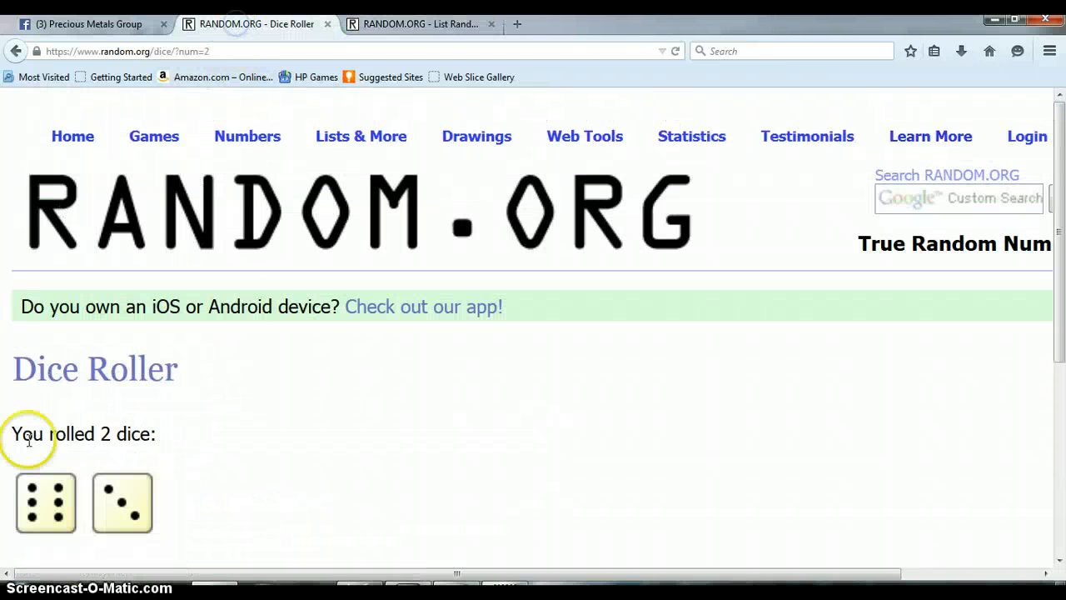
mouse_move(146, 481)
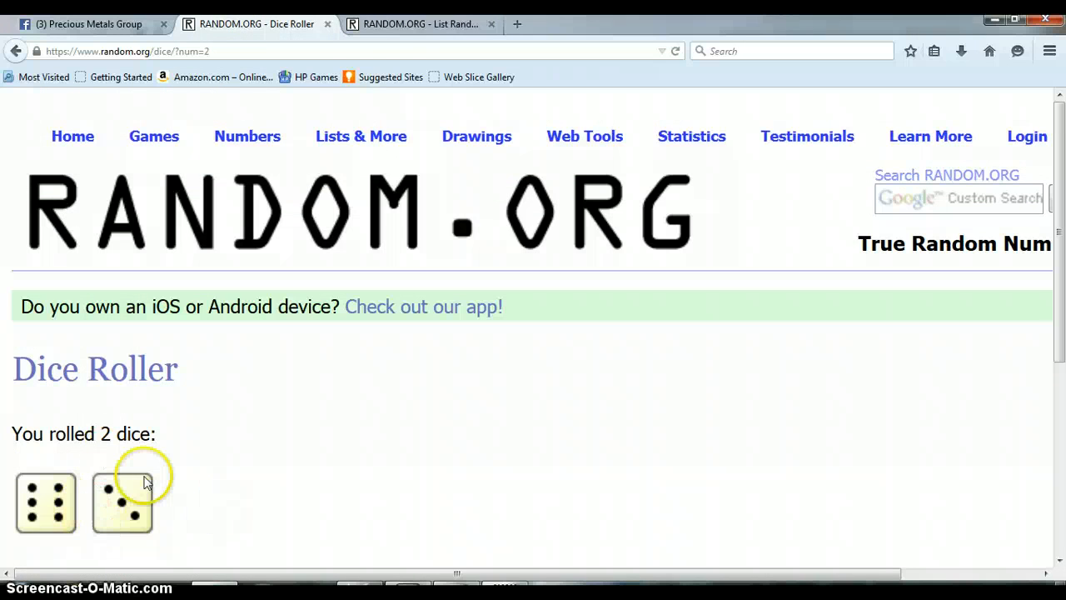
left_click(421, 23)
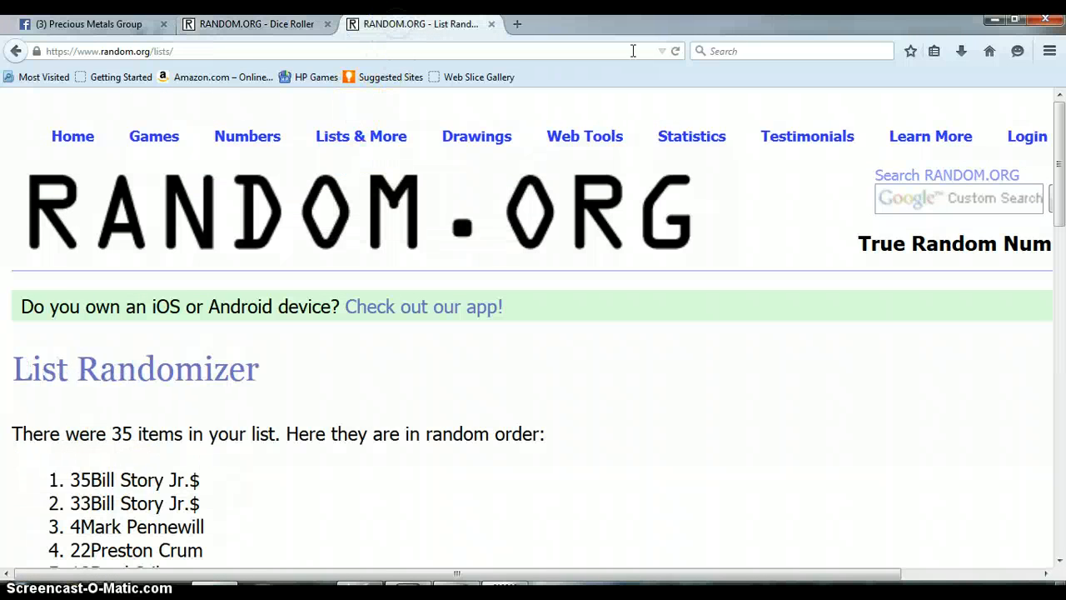
scroll("down", 3)
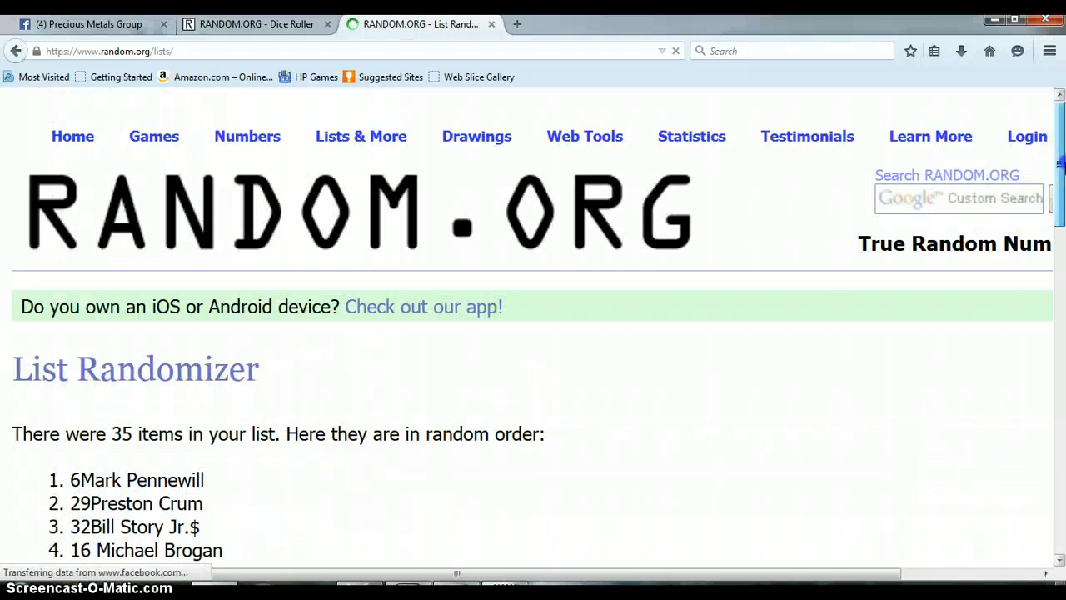
scroll("down", 3)
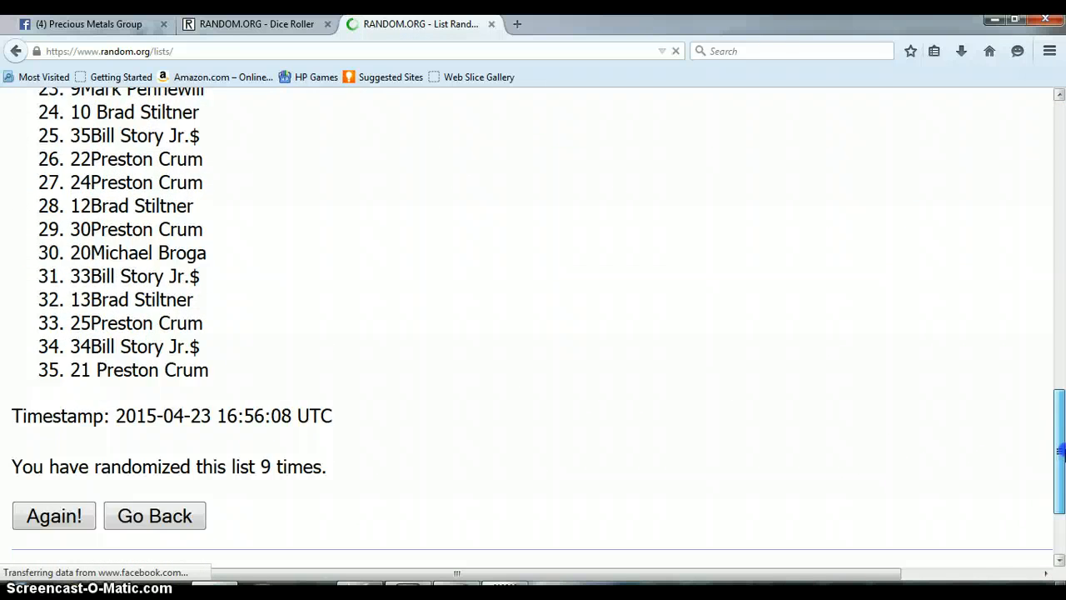
scroll("down", 3)
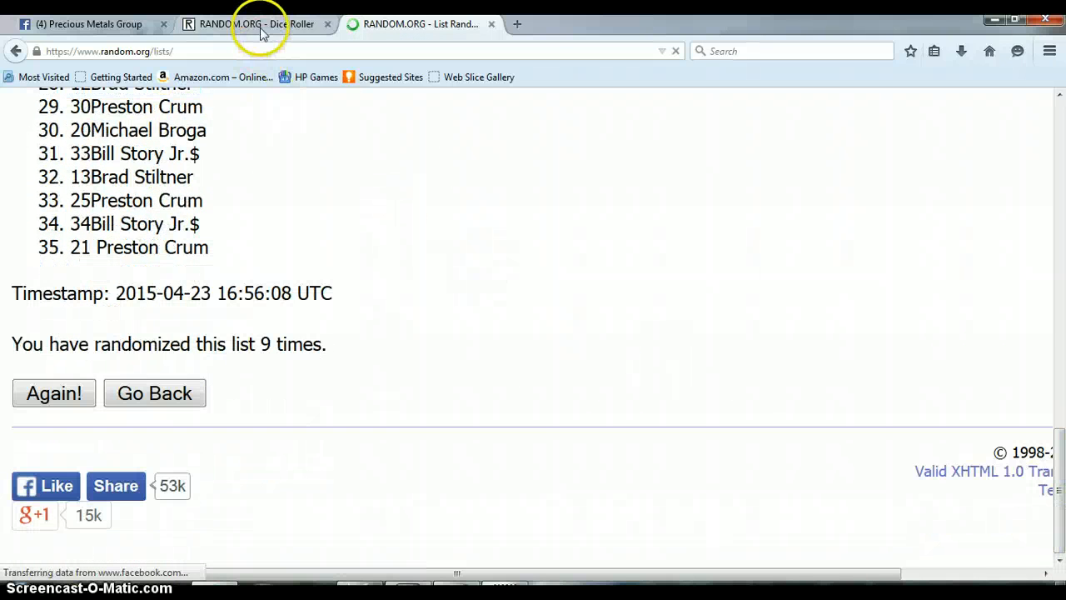
Recheck the dice and top winner, then start a Facebook comment typing 'DON'.
left_click(256, 24)
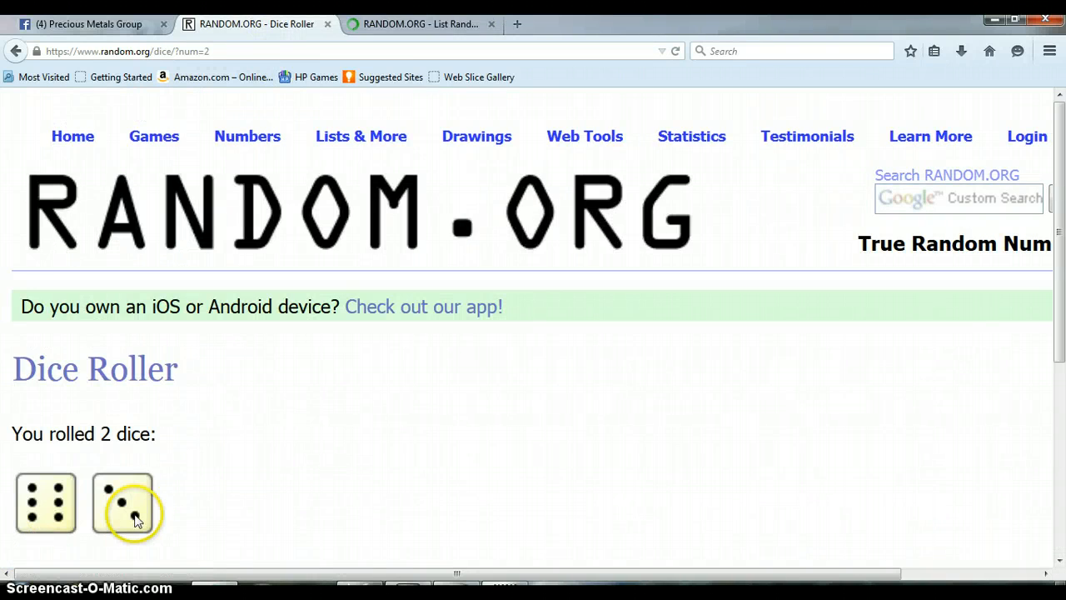
left_click(421, 23)
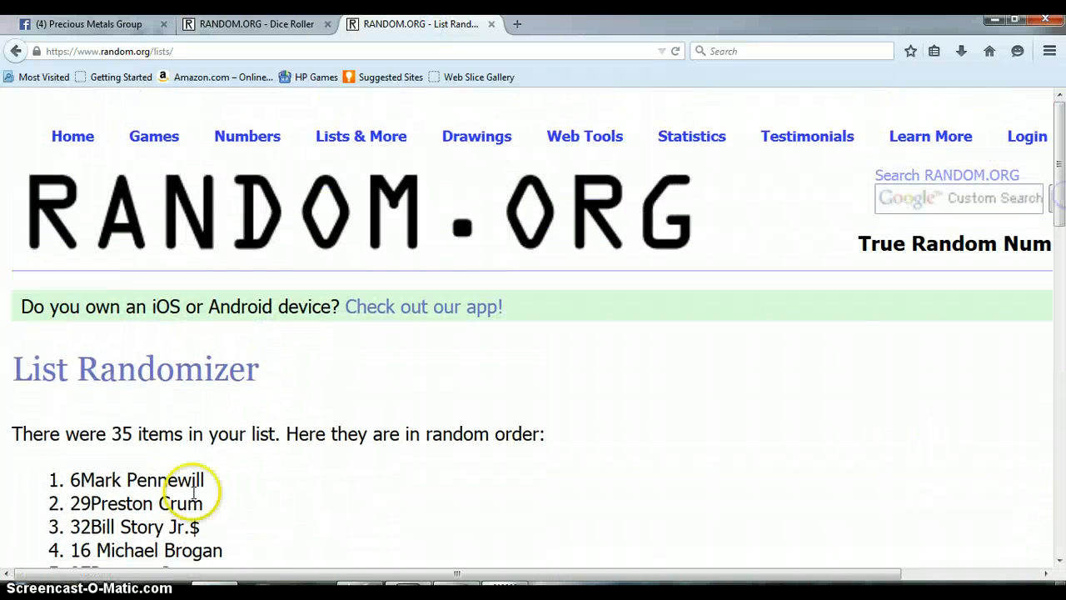
mouse_move(163, 488)
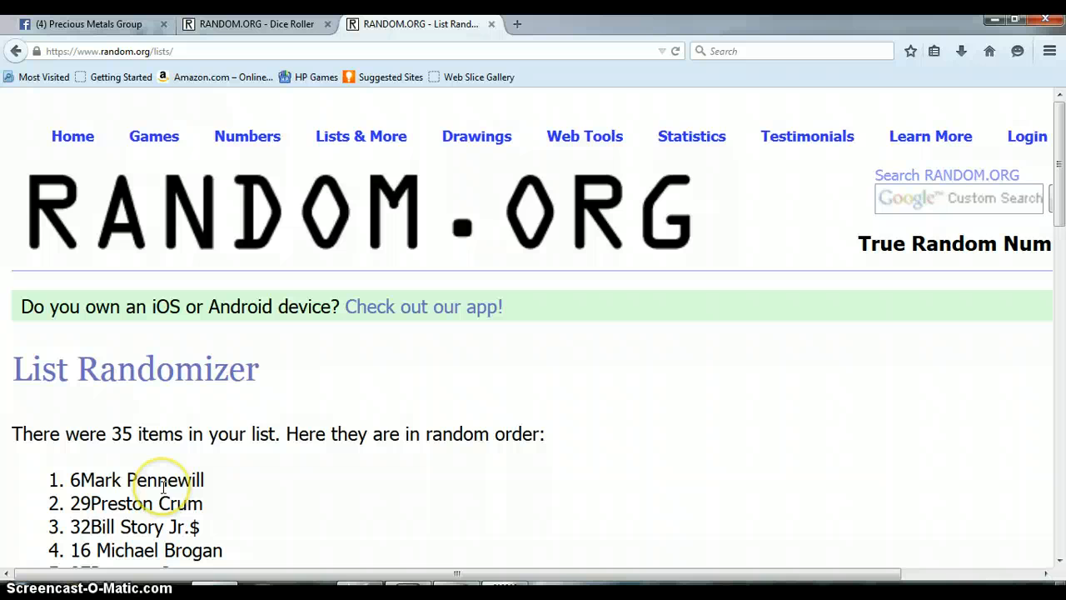
left_click(92, 24)
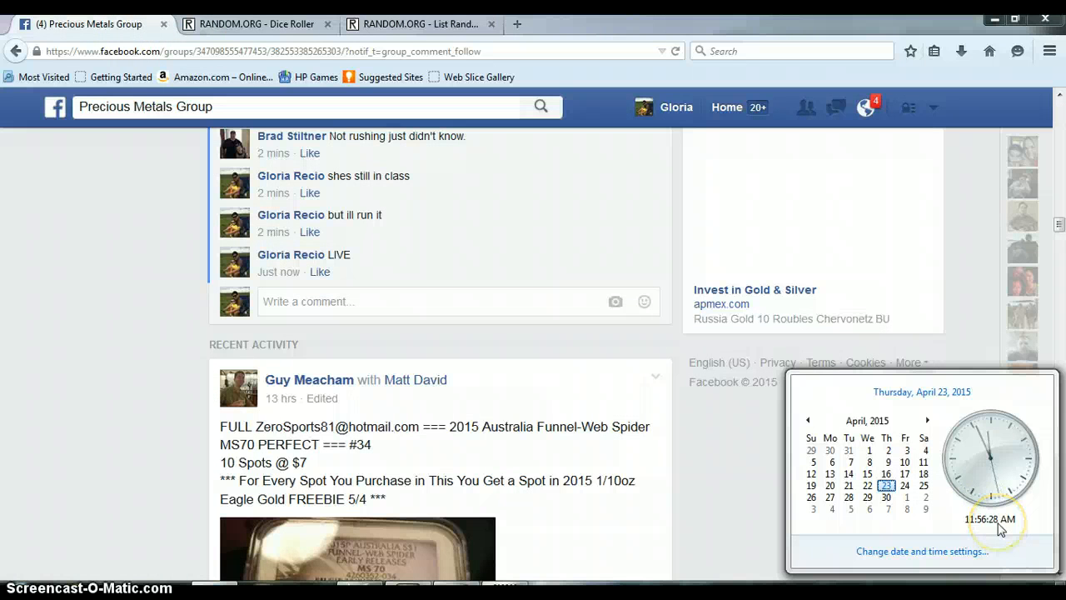
type("DON")
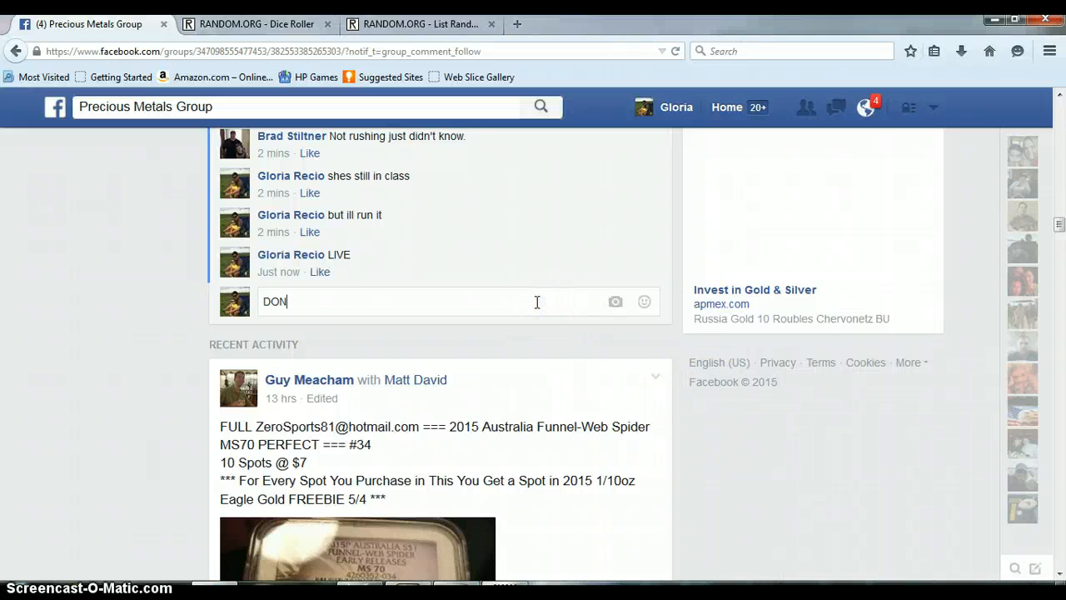